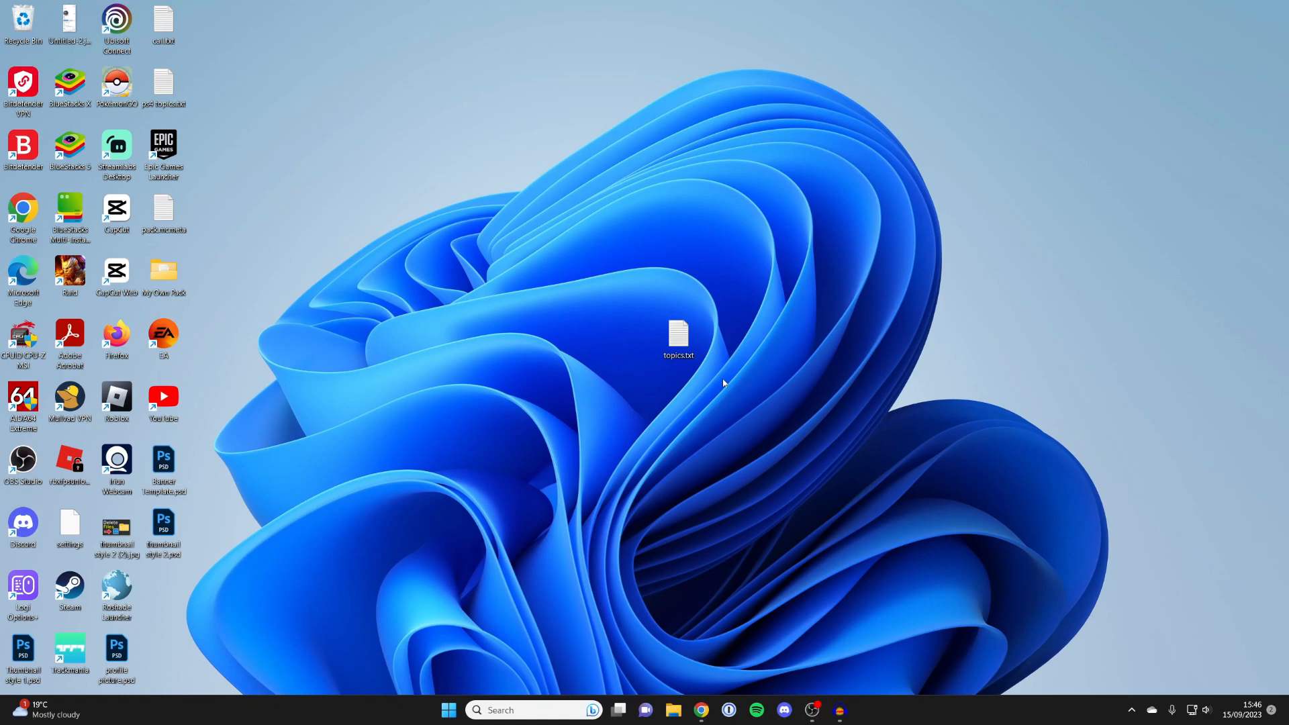
mouse_move(651, 269)
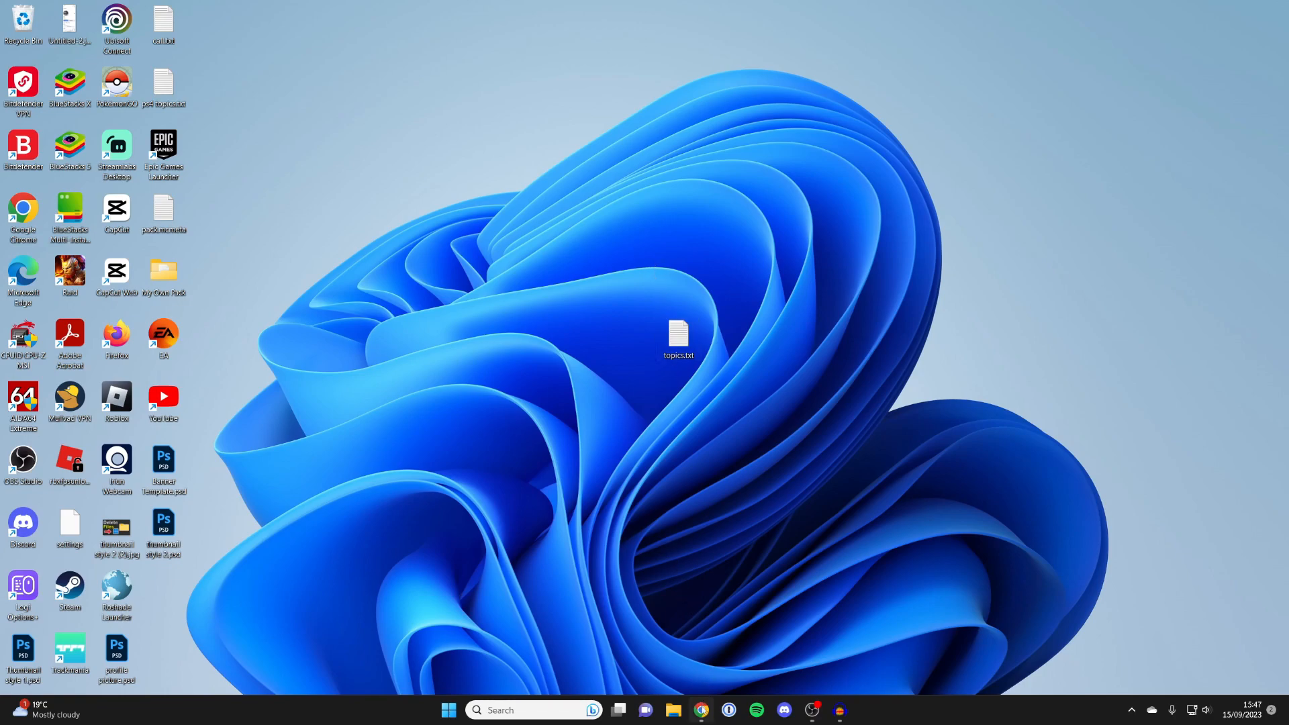
Launch Chrome and search 'drive' to reach the Google Drive overview page
click(700, 711)
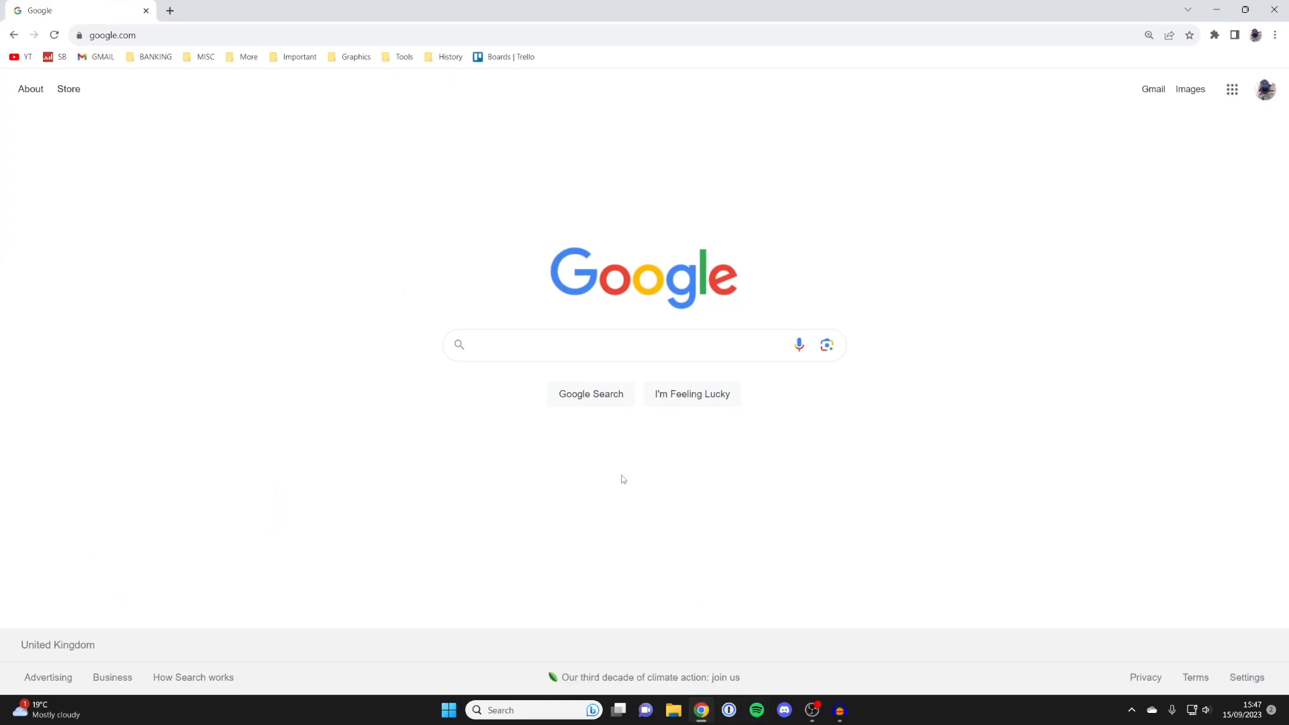
mouse_move(345, 195)
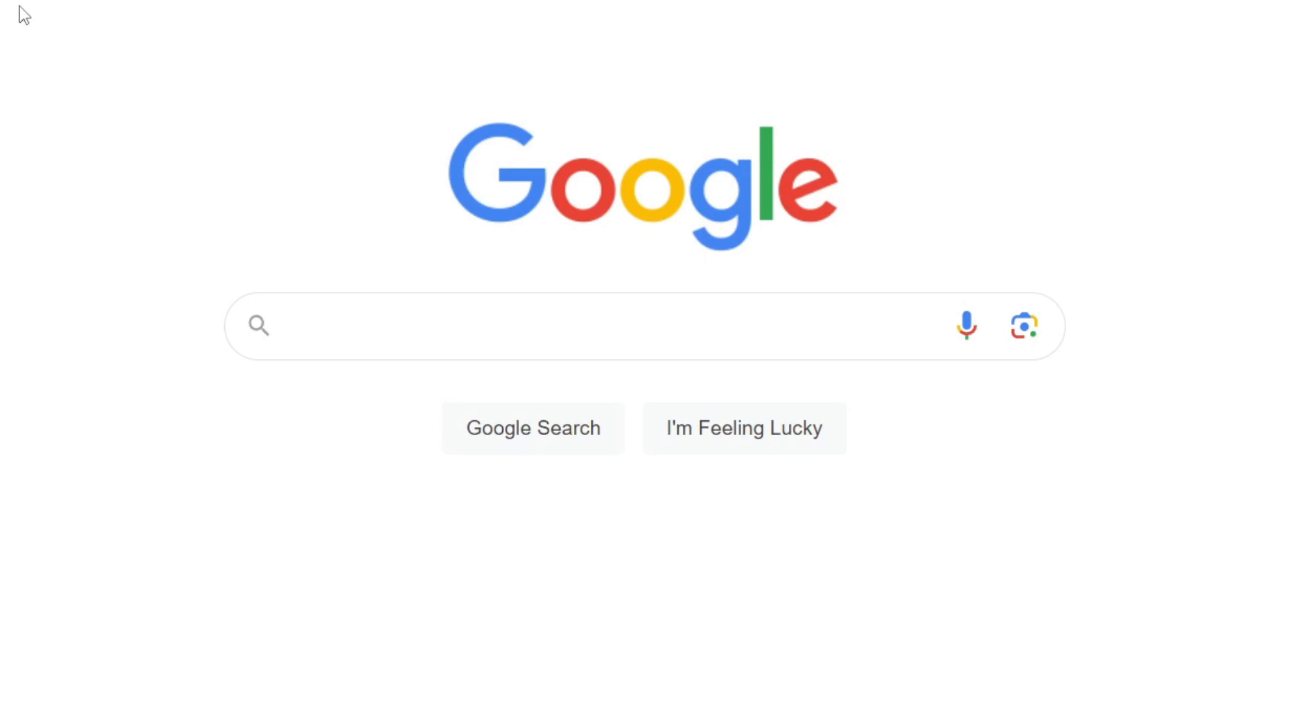
text(drive/)
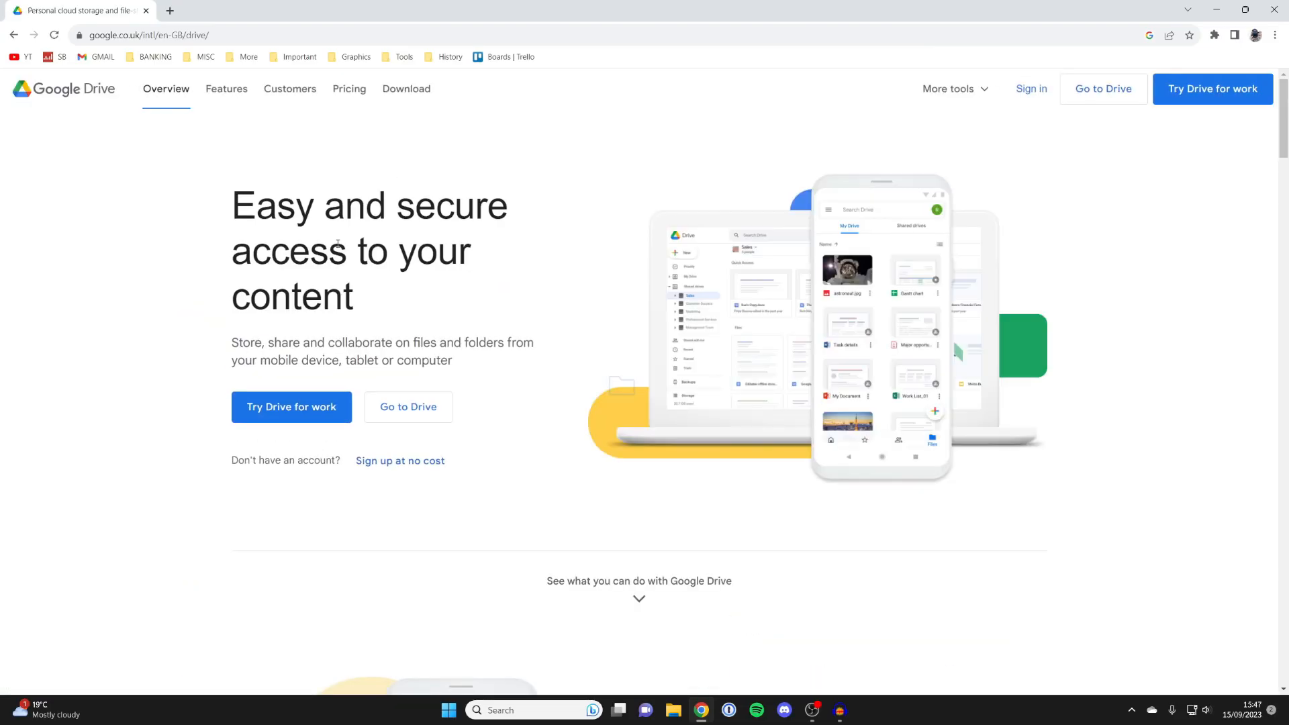
mouse_move(666, 504)
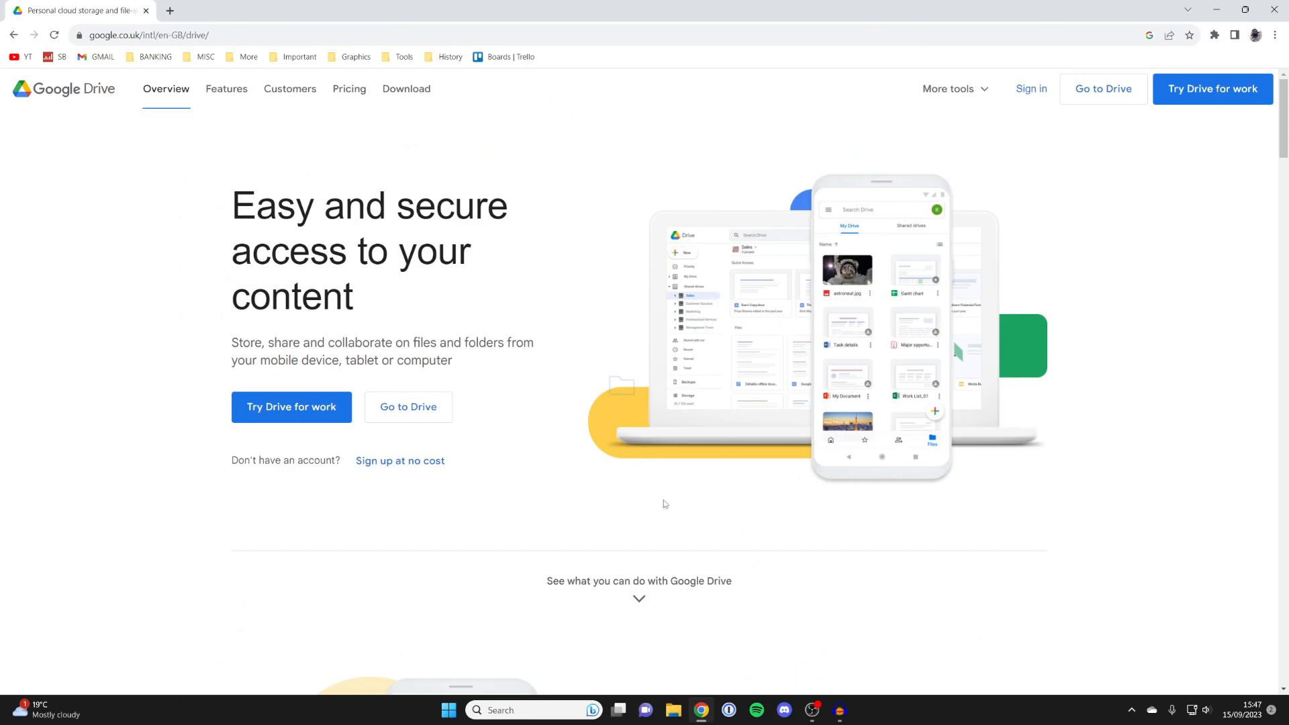
mouse_move(547, 244)
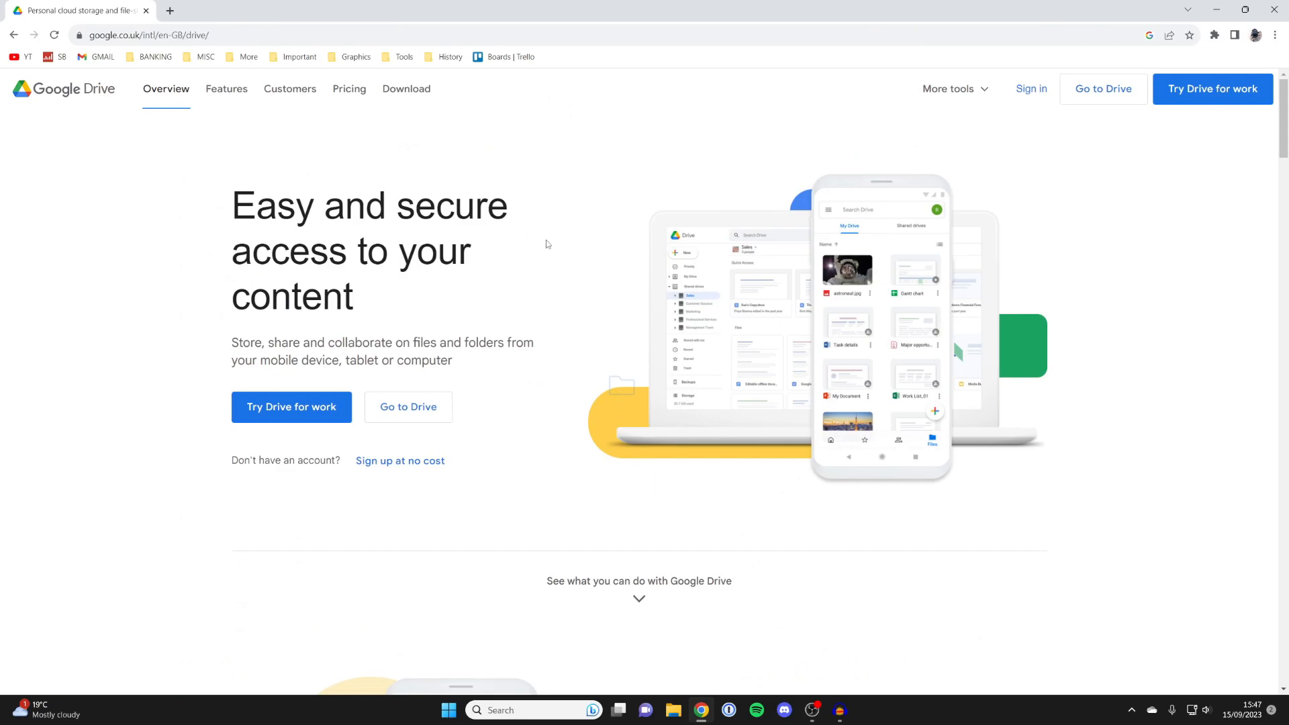
mouse_move(527, 332)
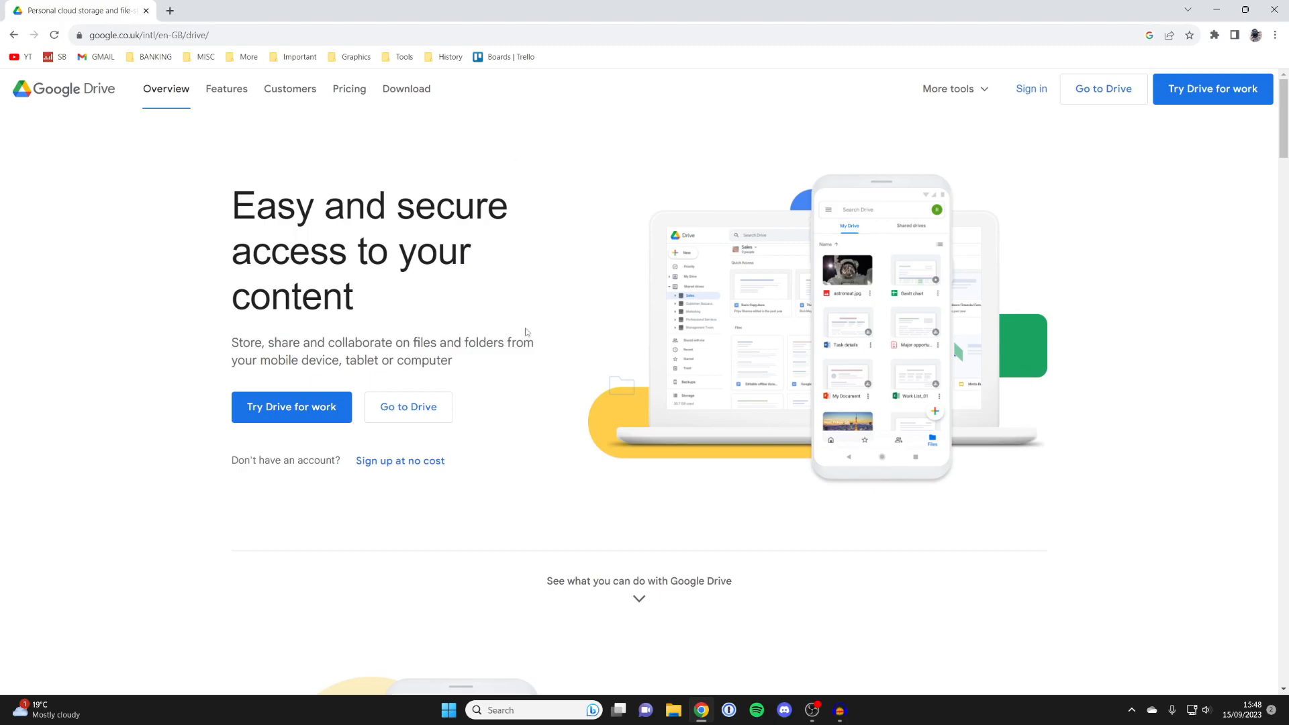
mouse_move(552, 216)
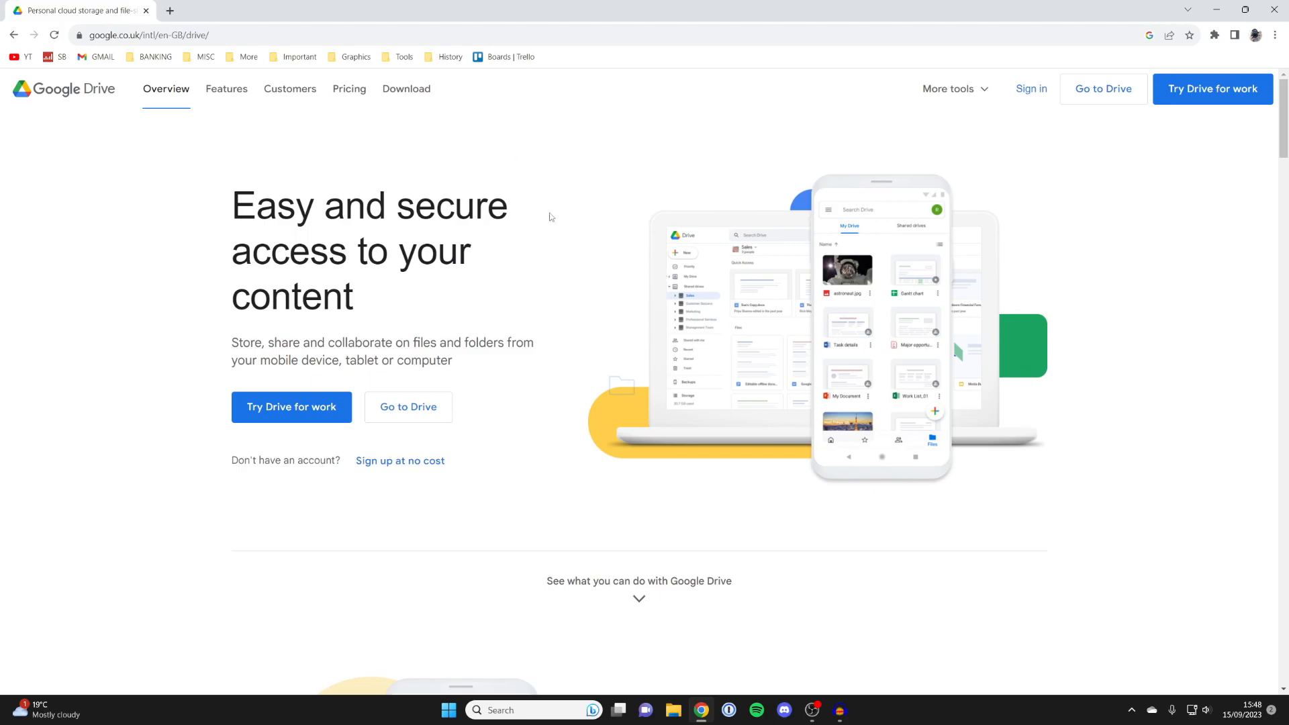
mouse_move(553, 197)
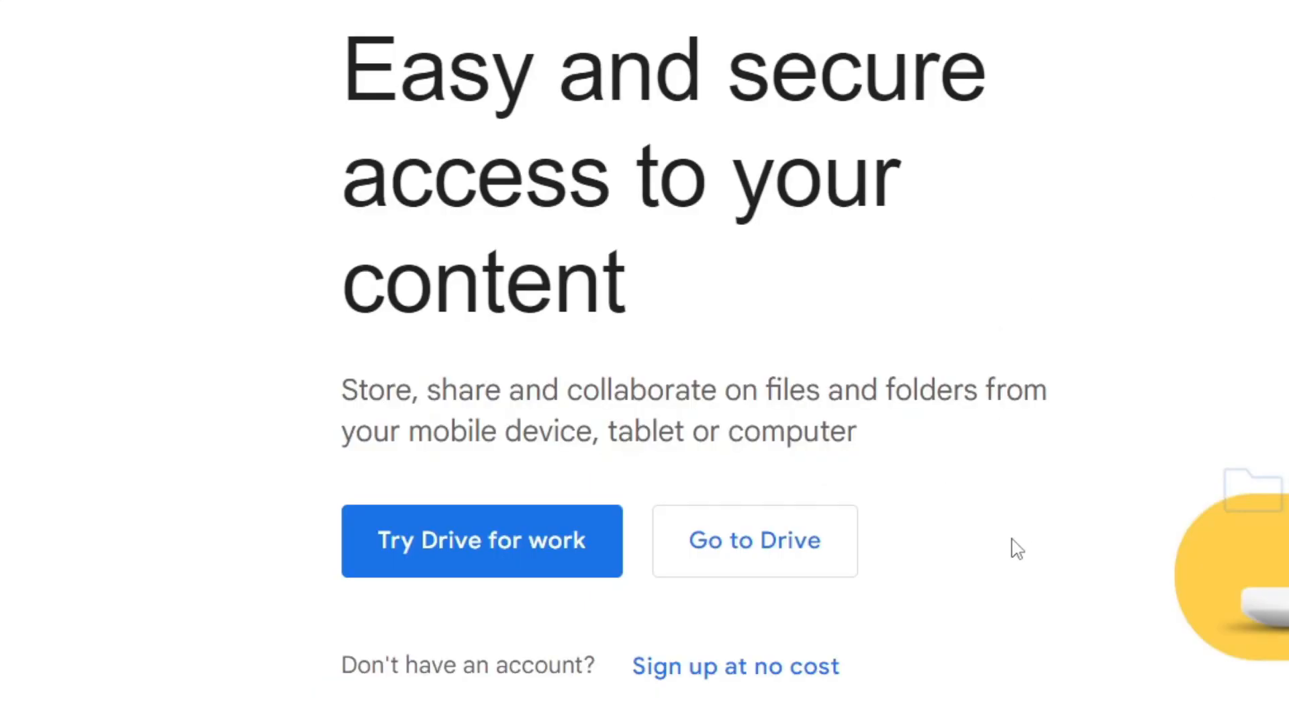
mouse_move(817, 577)
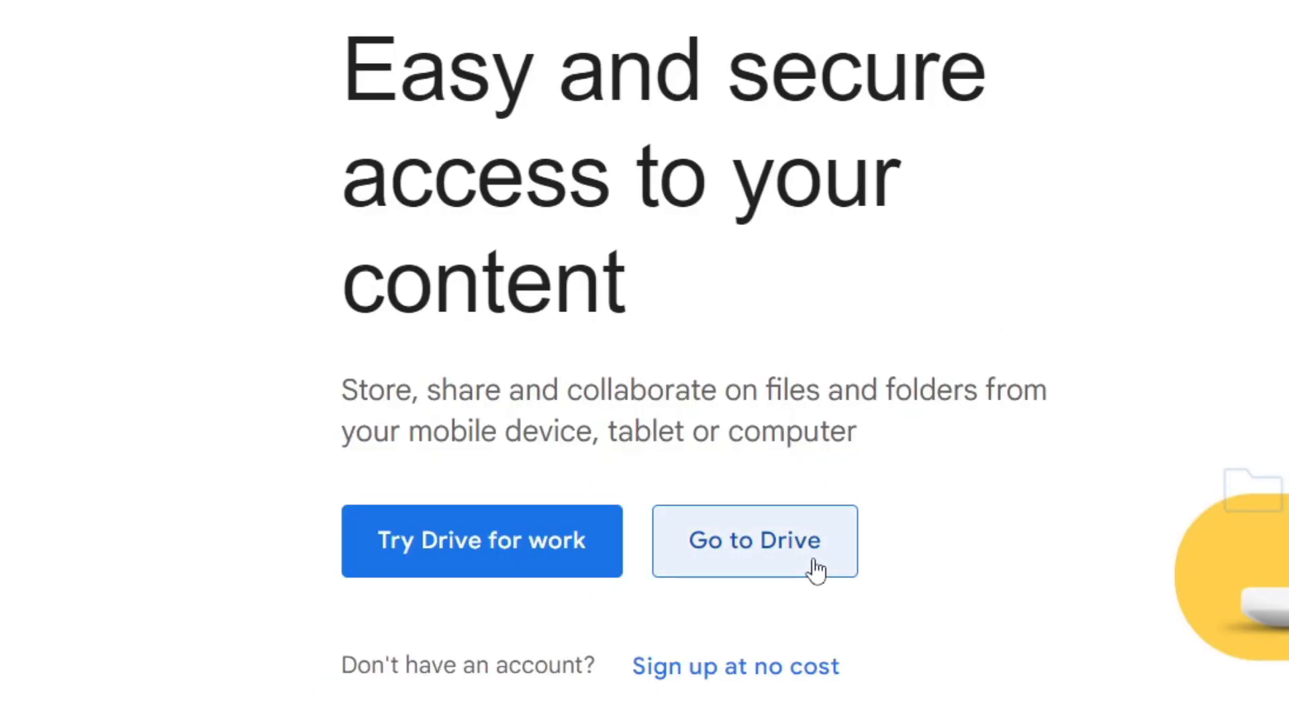
Enter My Drive via 'Go to Drive' and show the '+ New' menu
click(753, 541)
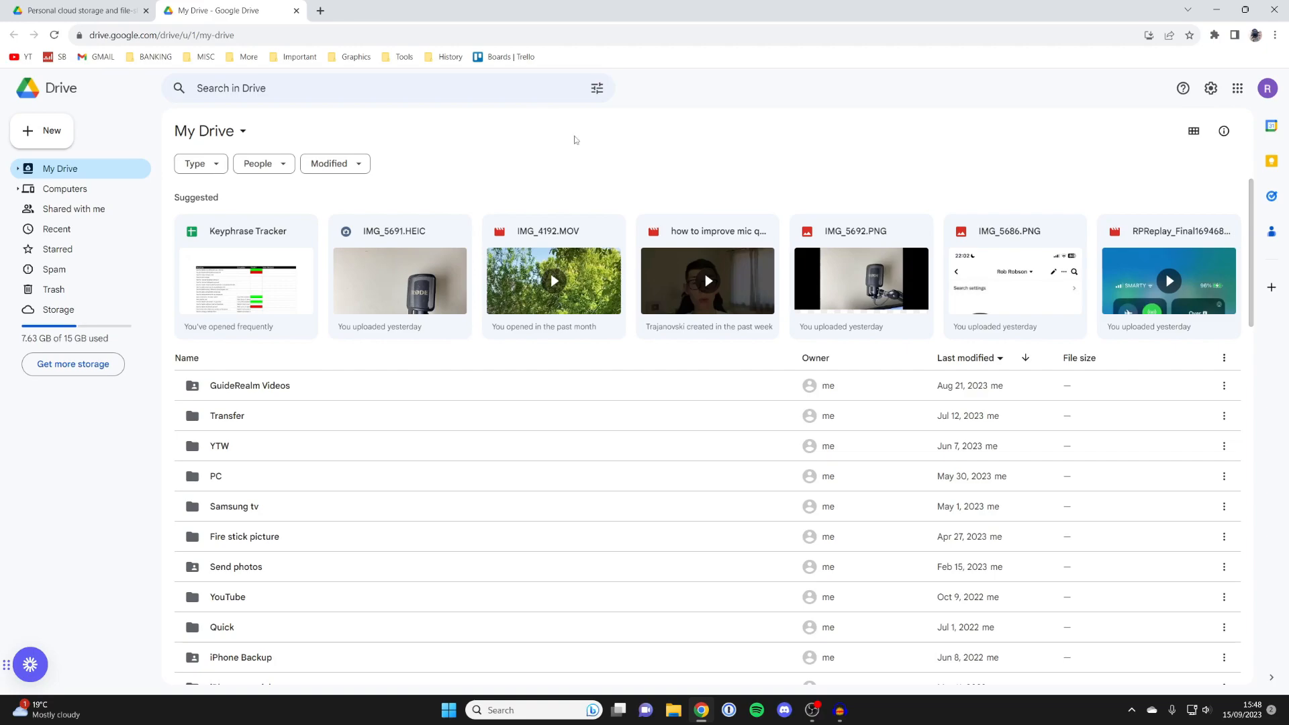
mouse_move(1270, 88)
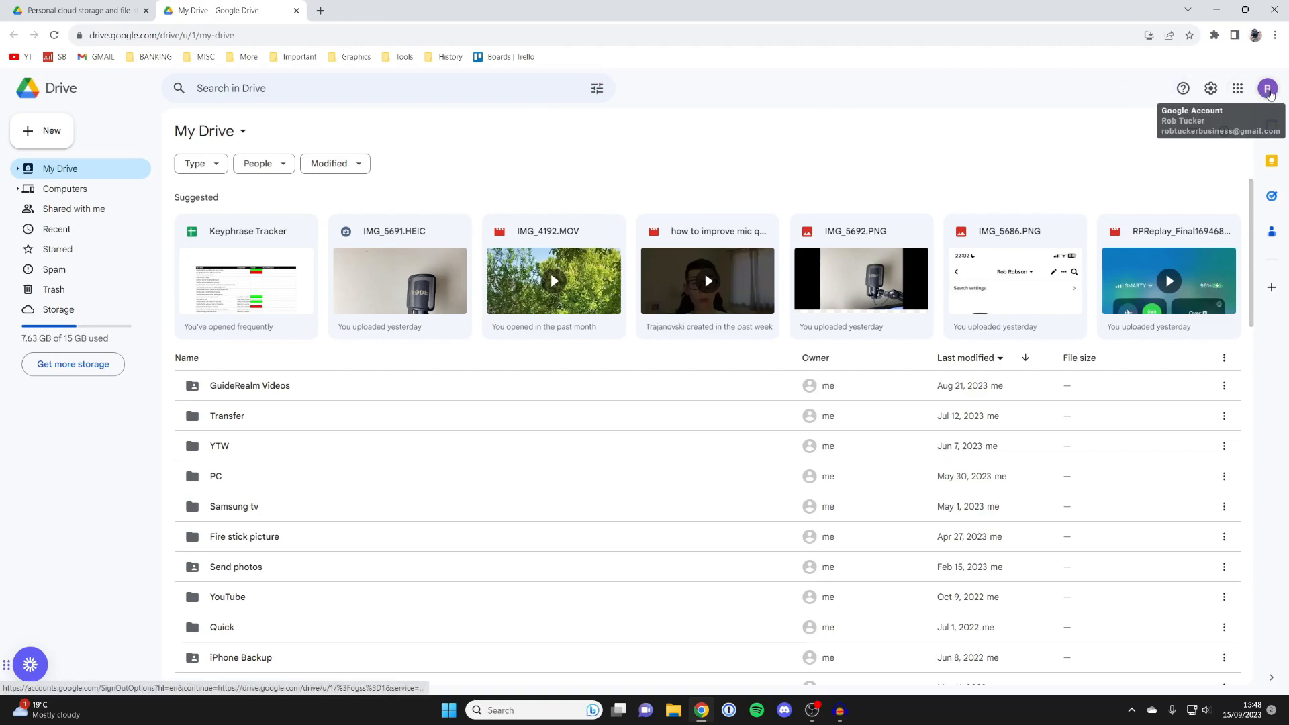
mouse_move(860, 135)
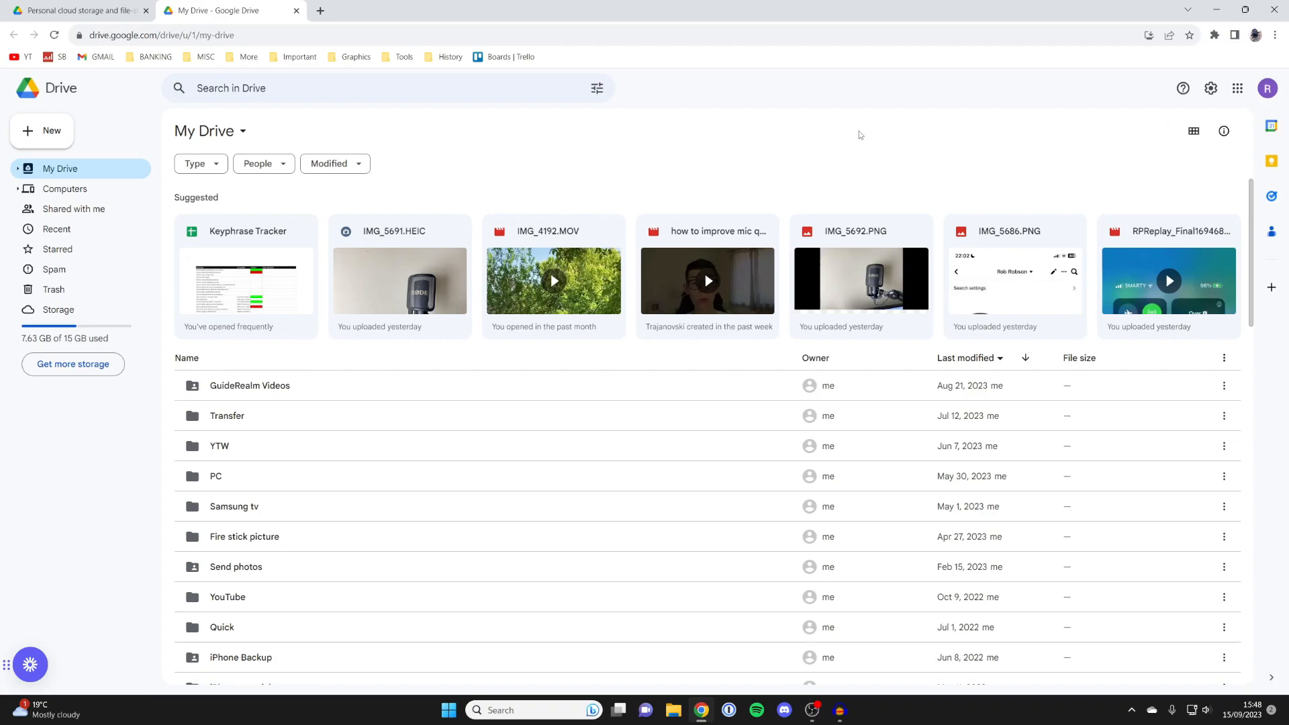
mouse_move(85, 131)
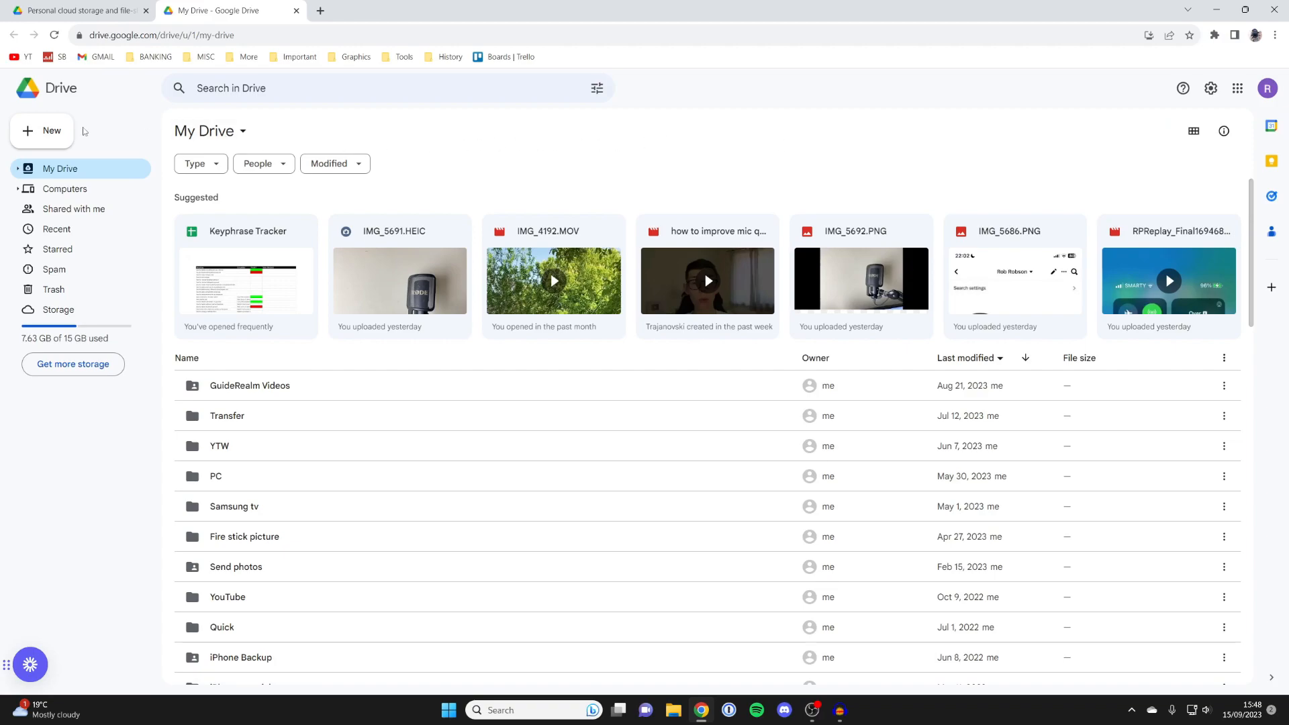
click(42, 130)
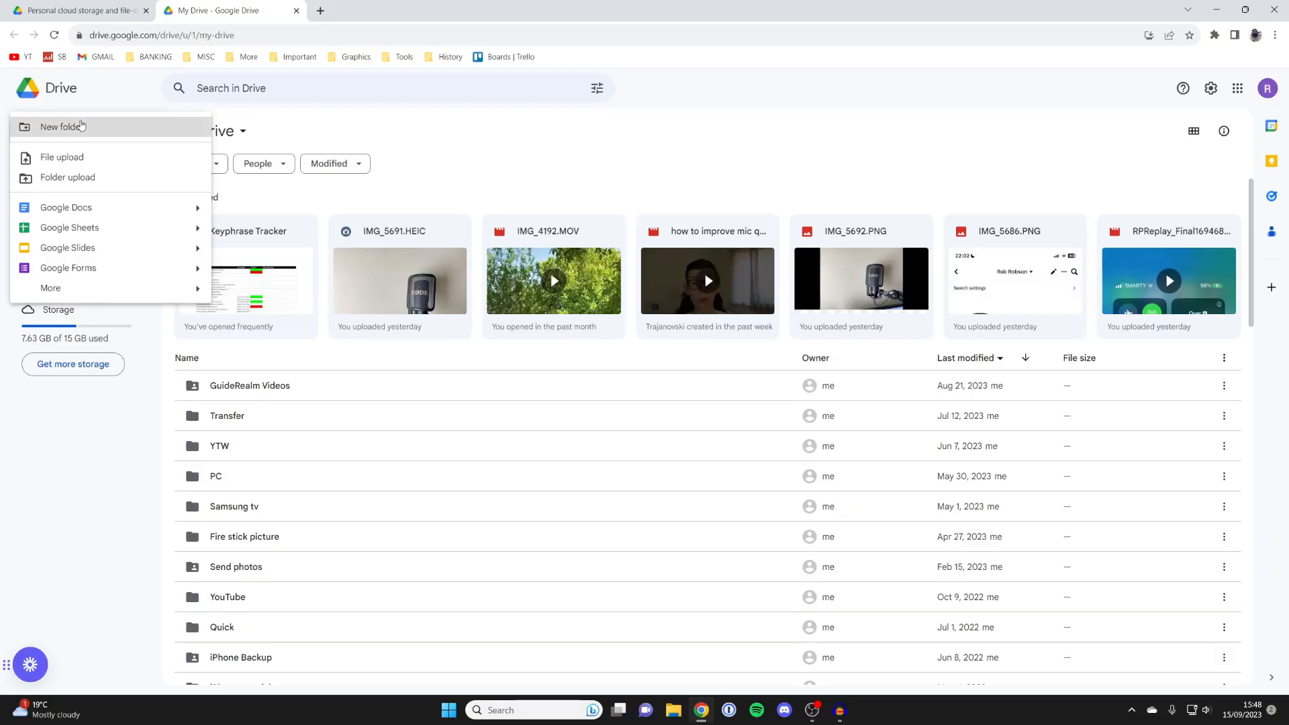
Create a new folder named 'A PC Transfer'
click(59, 127)
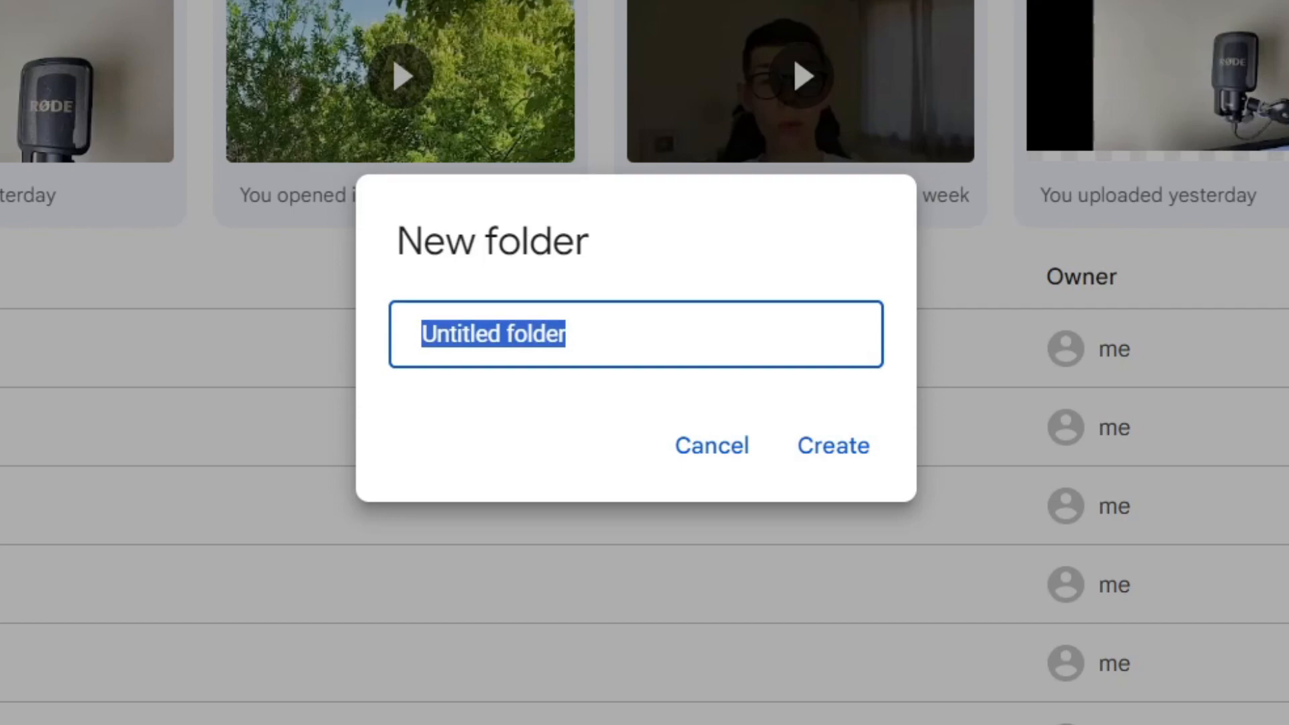
text(A PC T)
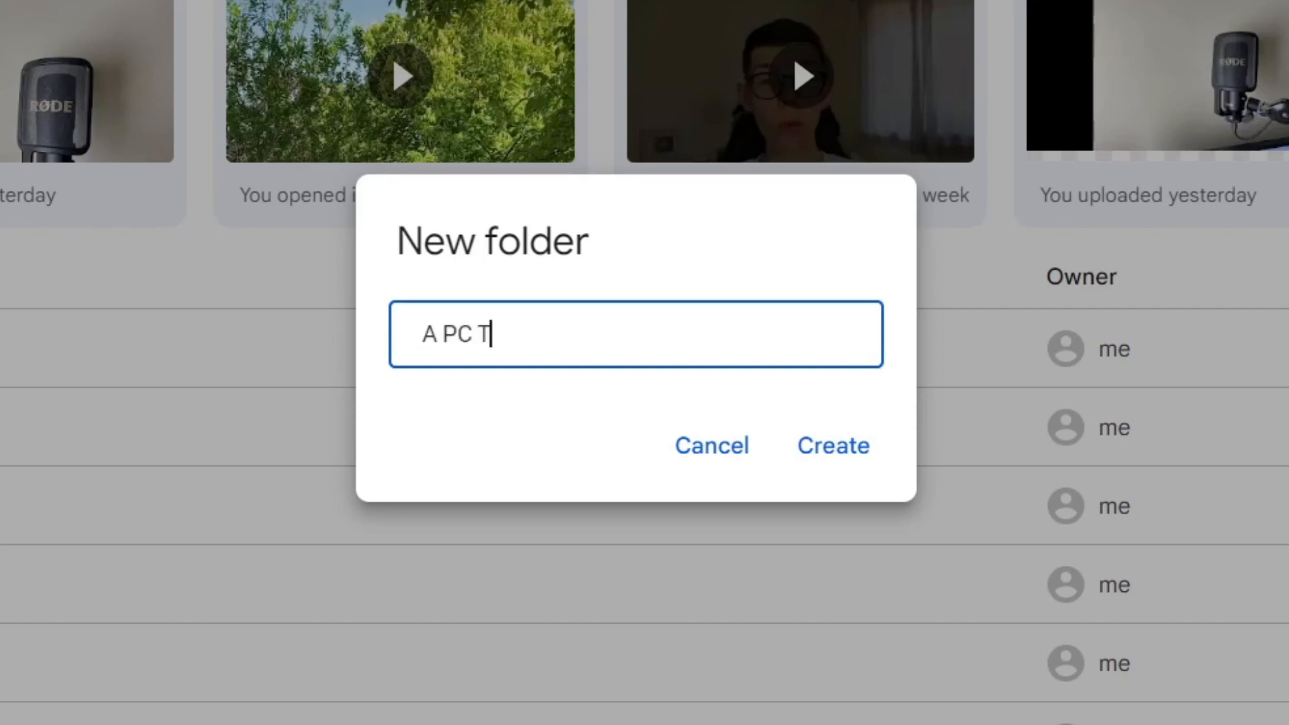
text(ra)
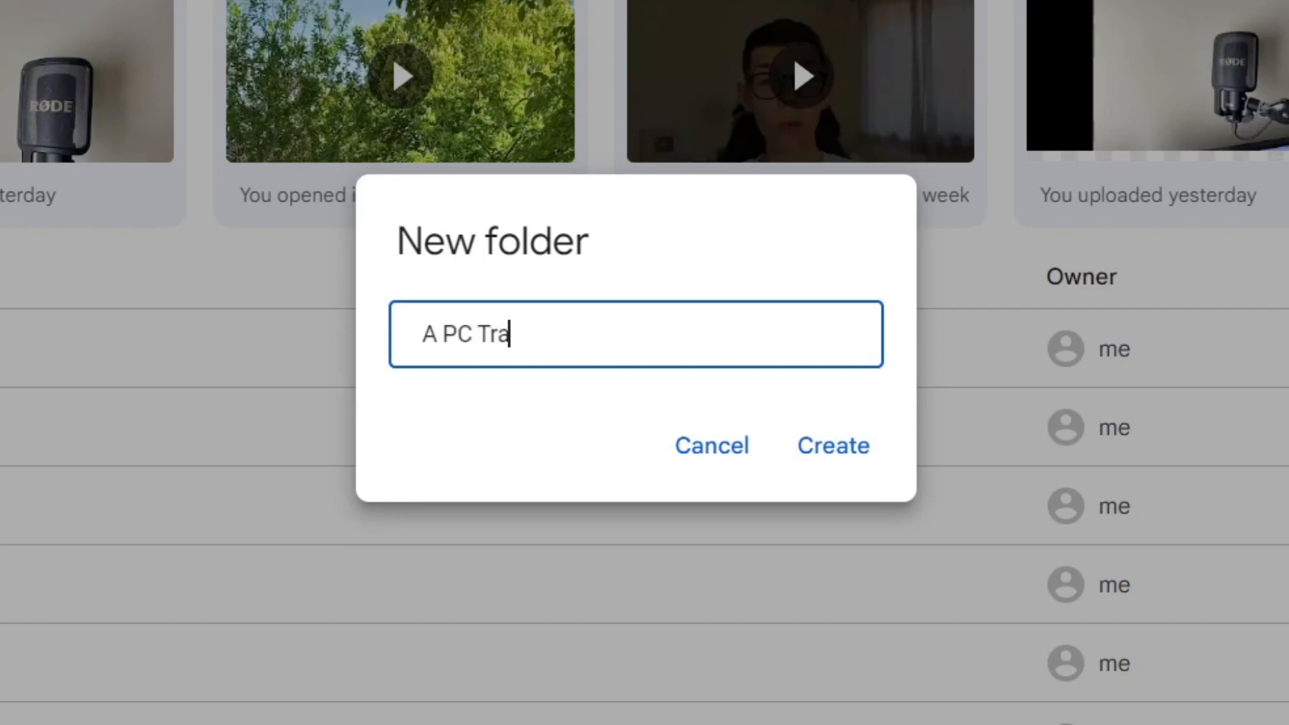
text(nsfer)
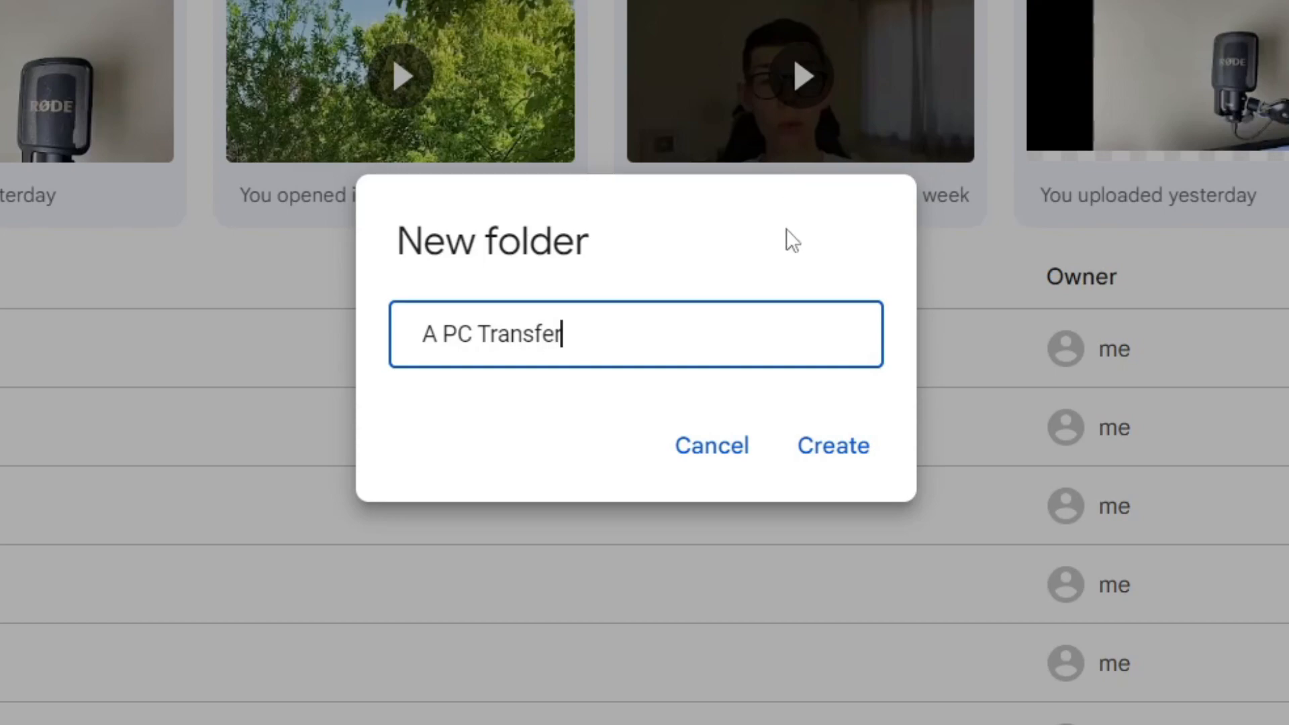
click(833, 446)
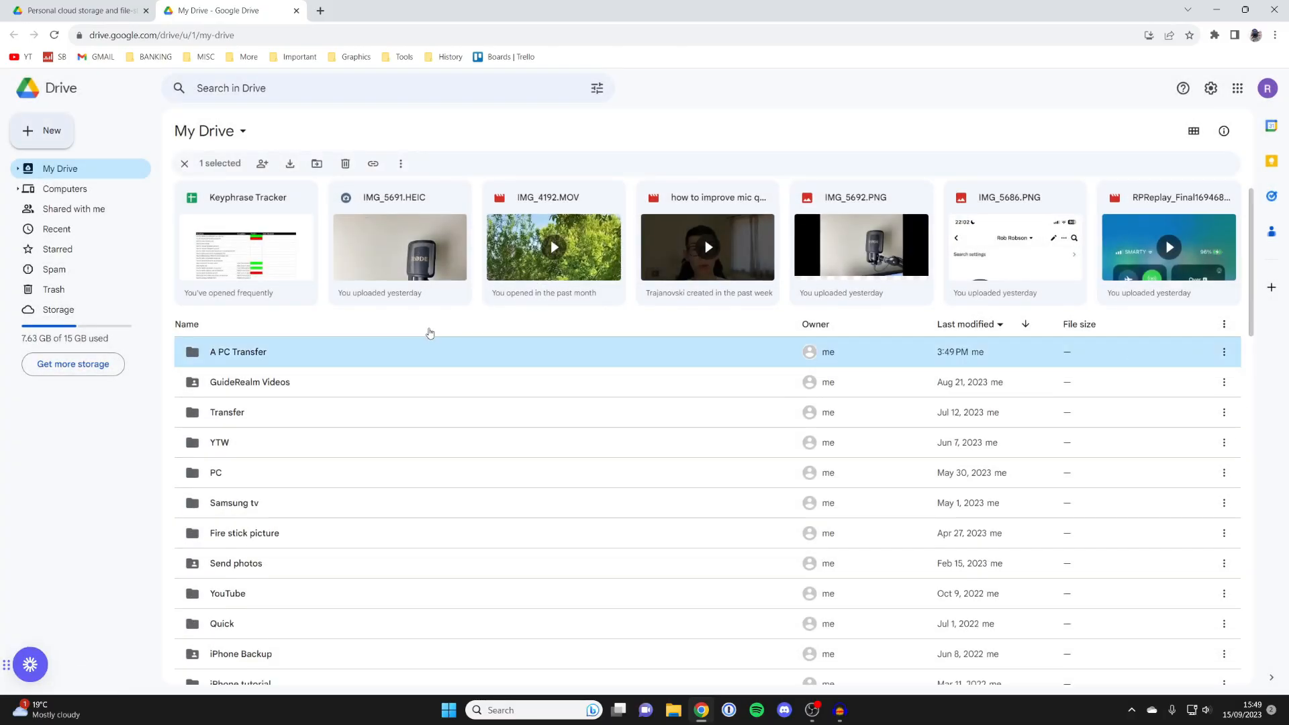
mouse_move(381, 367)
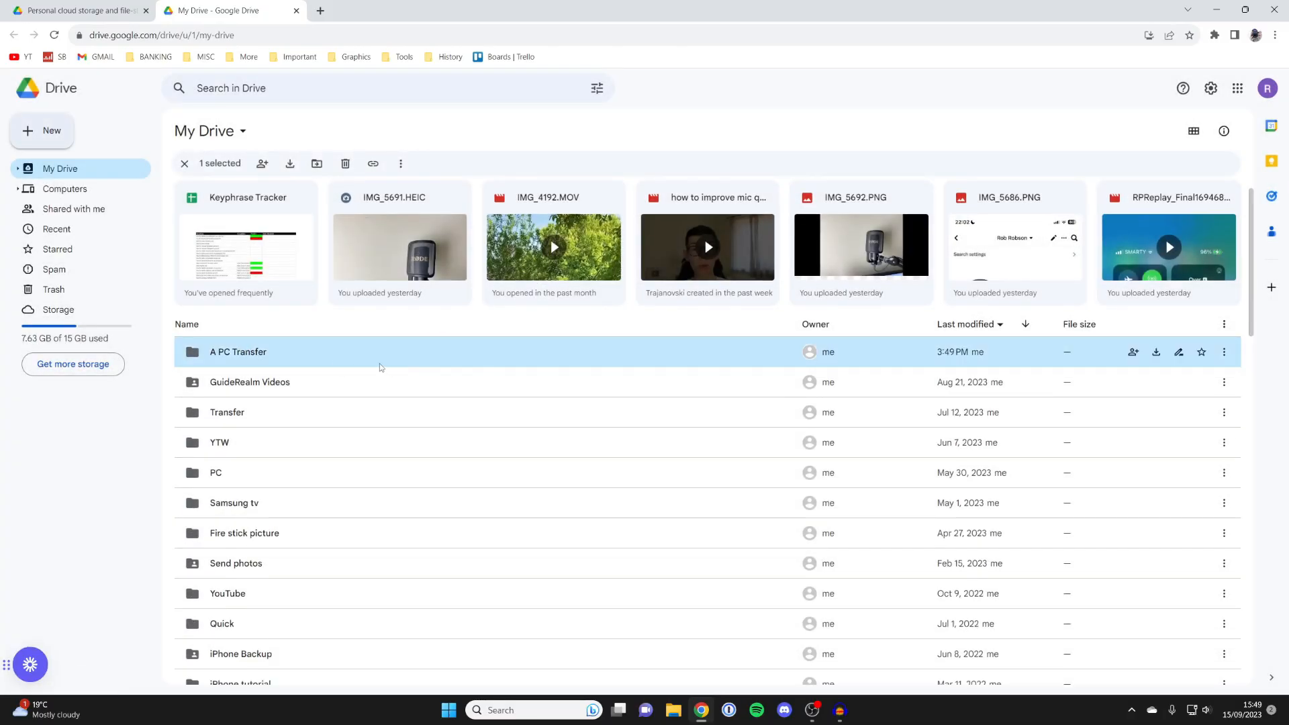
Open 'A PC Transfer' and choose File upload from the New menu
double_click(238, 352)
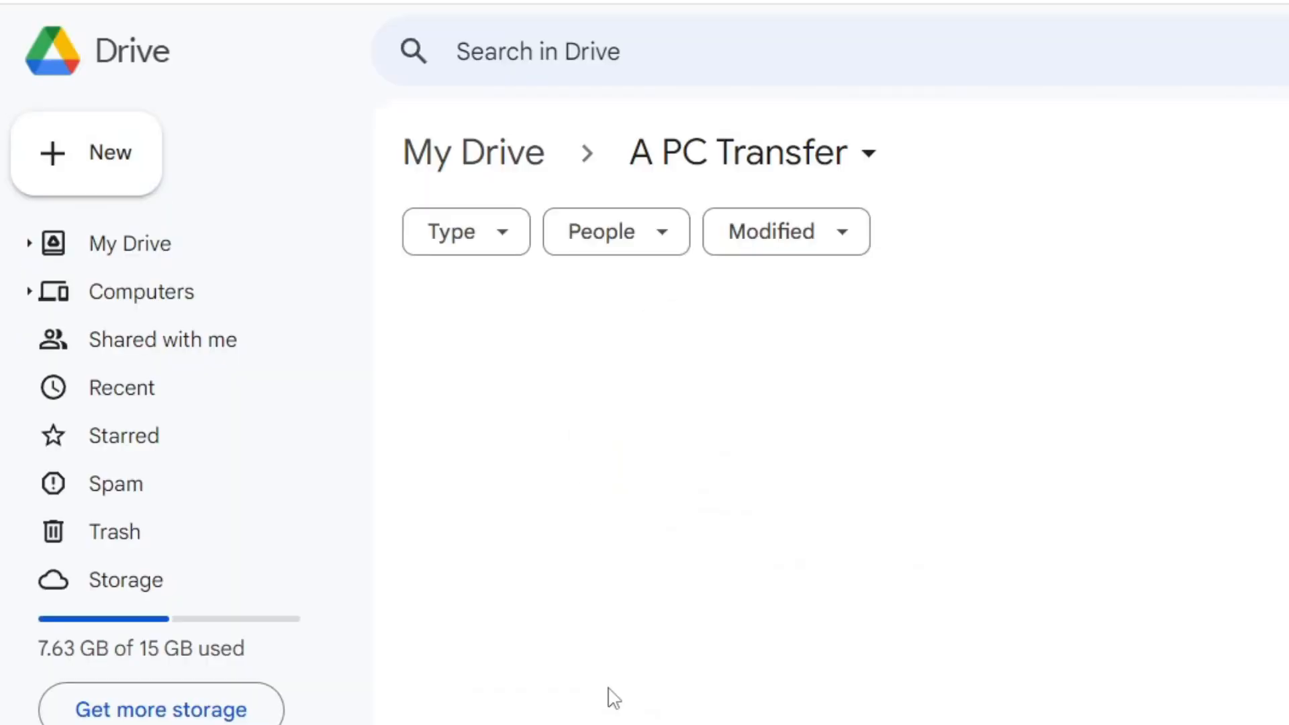
mouse_move(452, 334)
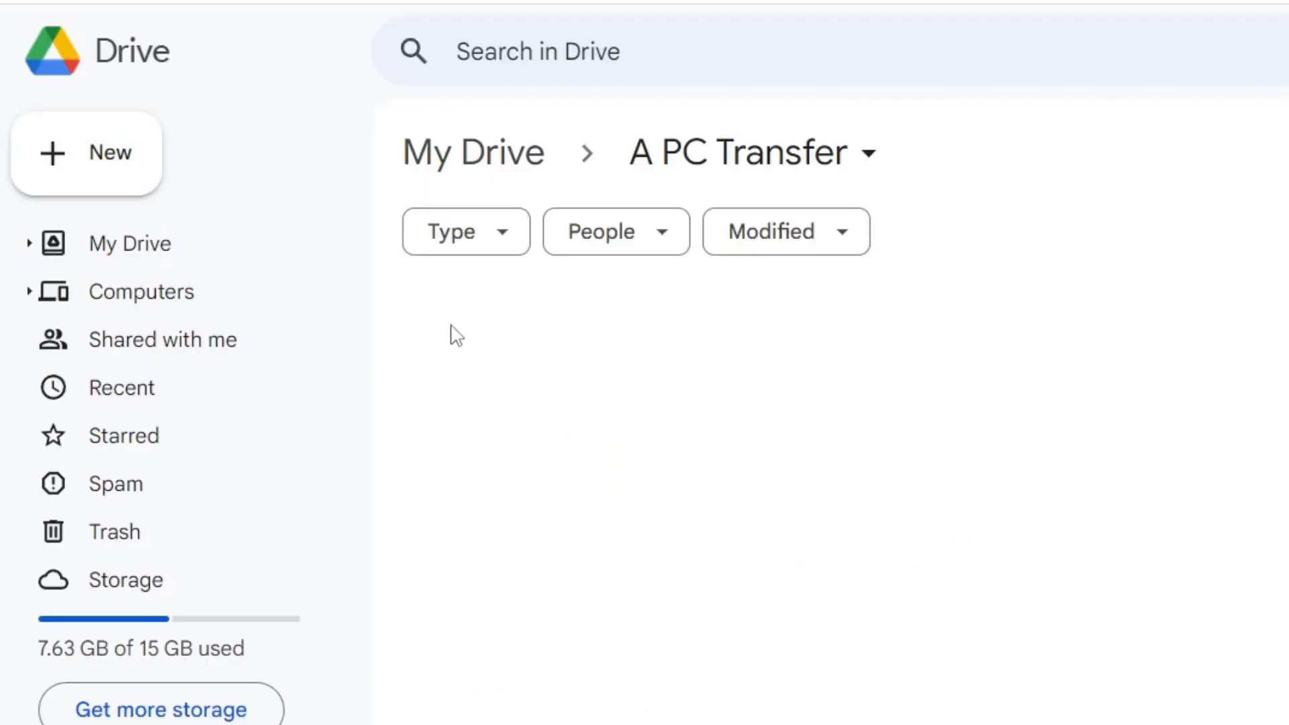
click(86, 153)
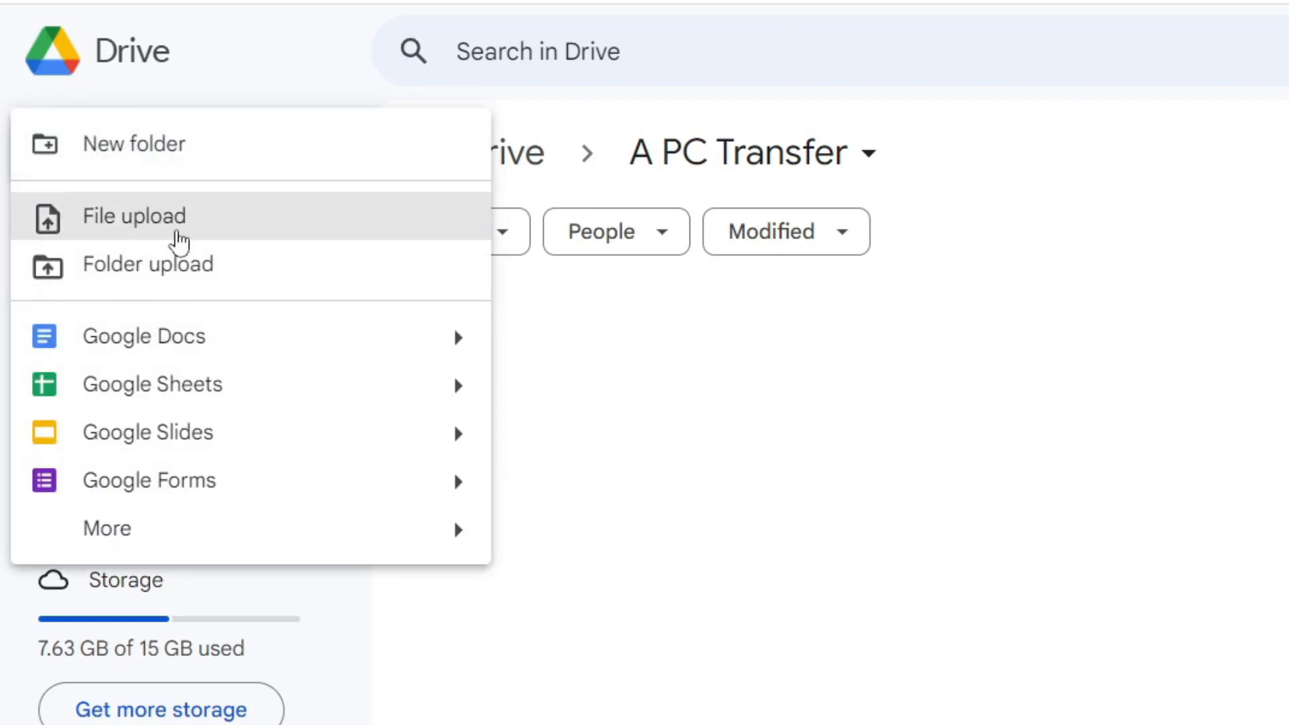
click(139, 215)
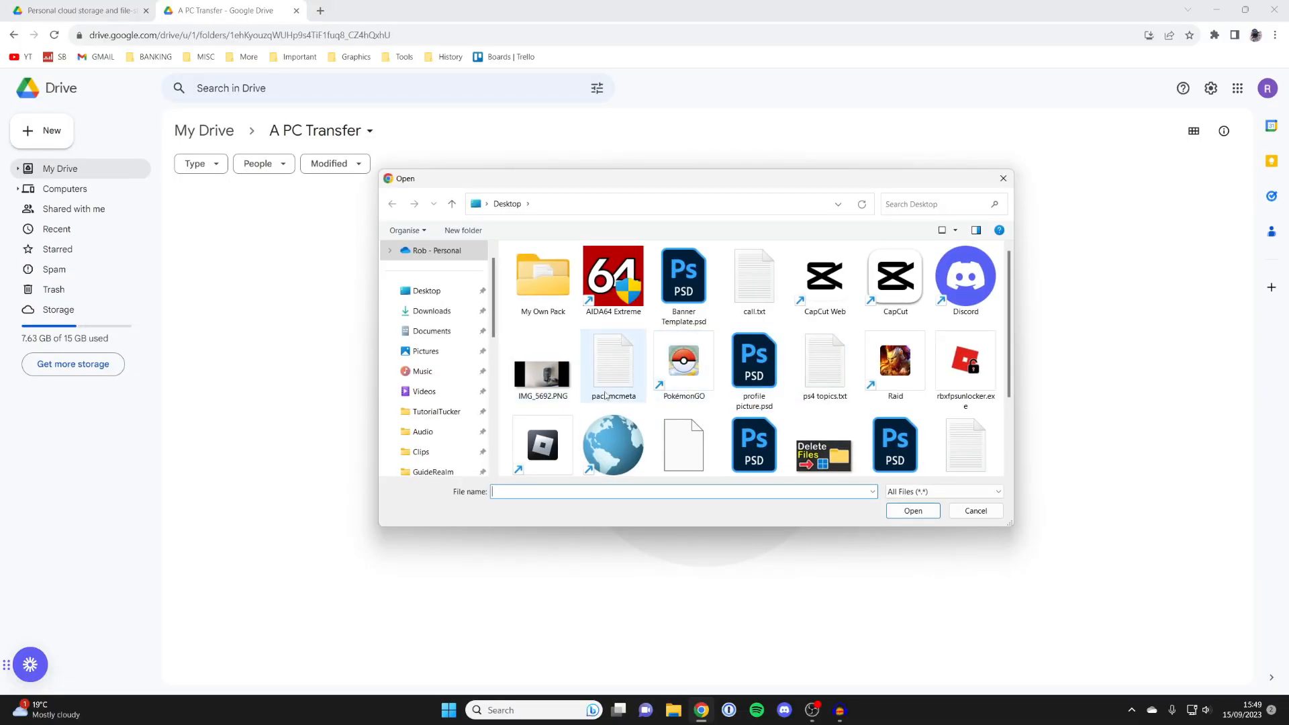
Select IMG_5692.PNG and topics.txt in the Open dialog and upload both
click(542, 367)
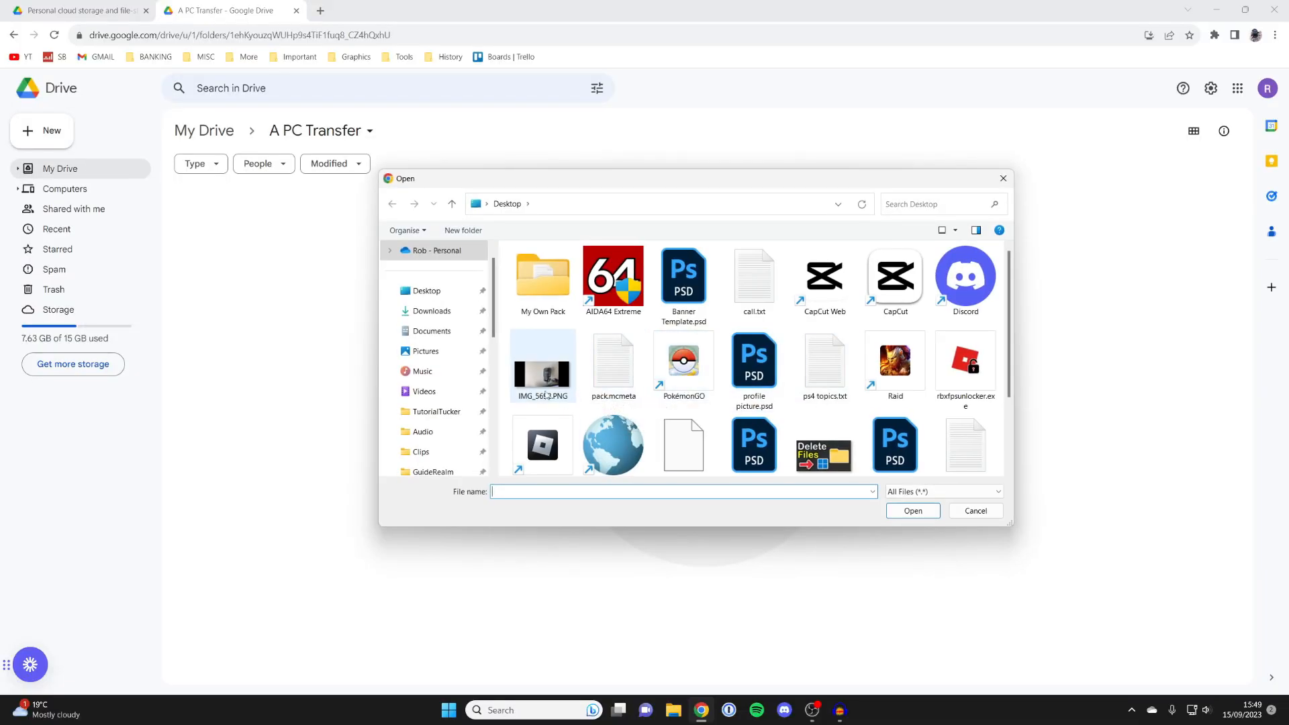
click(542, 363)
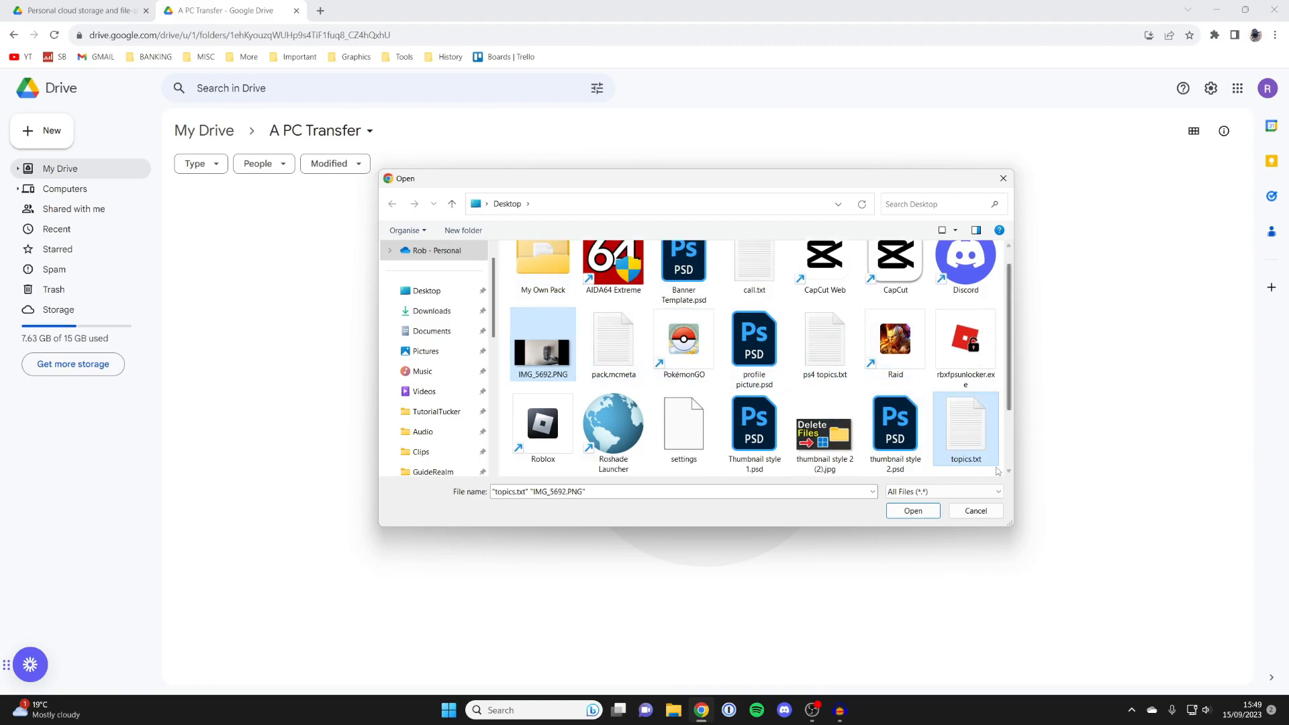
click(913, 511)
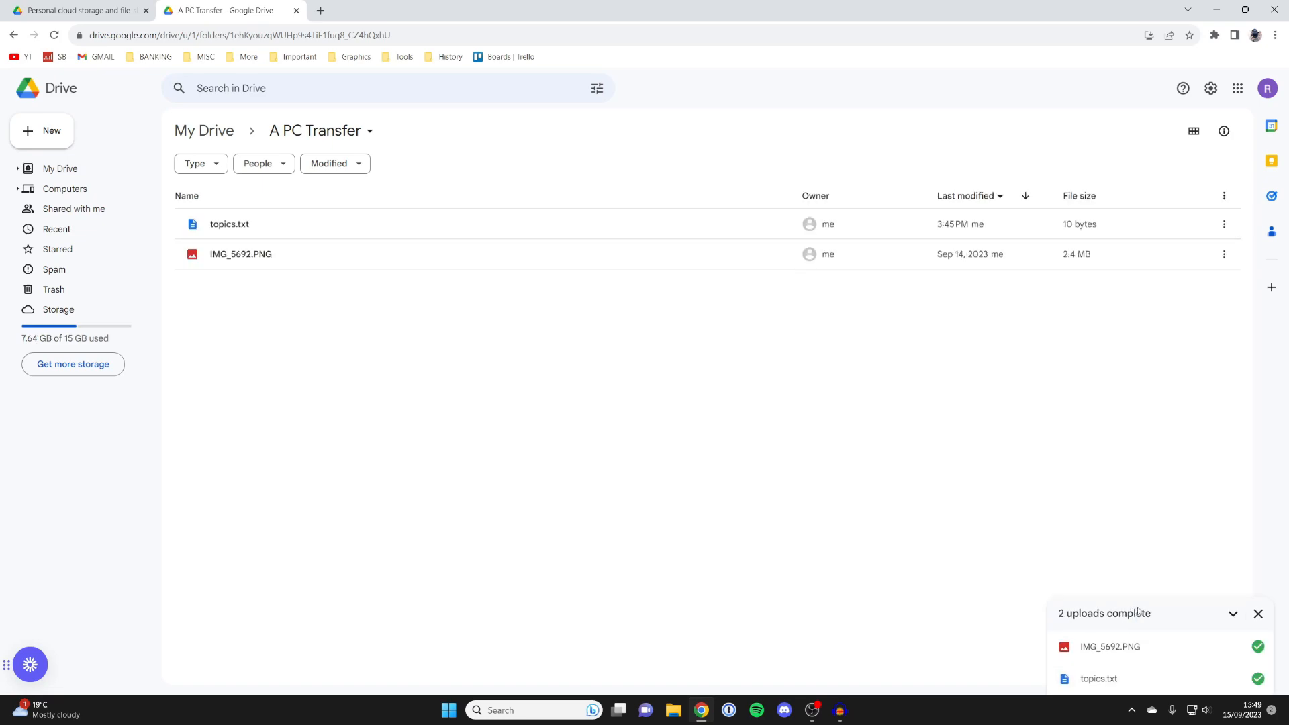
mouse_move(629, 449)
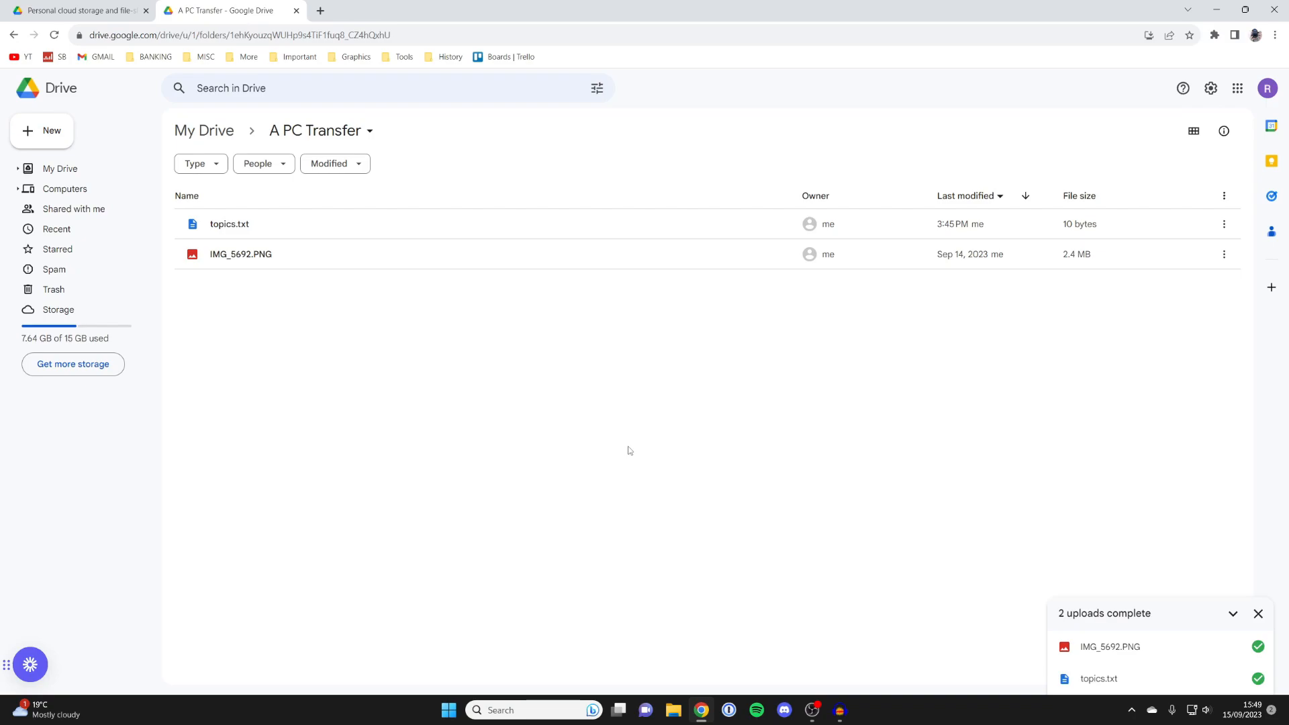
mouse_move(1077, 340)
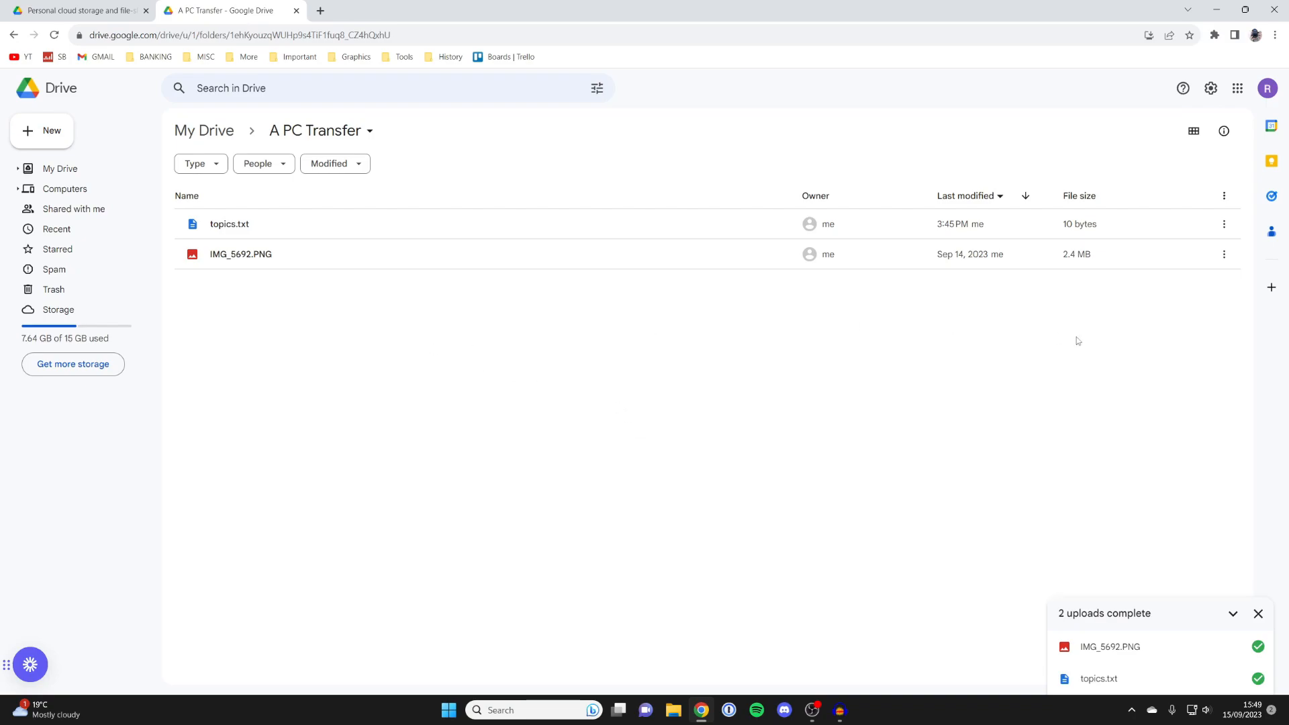
mouse_move(536, 326)
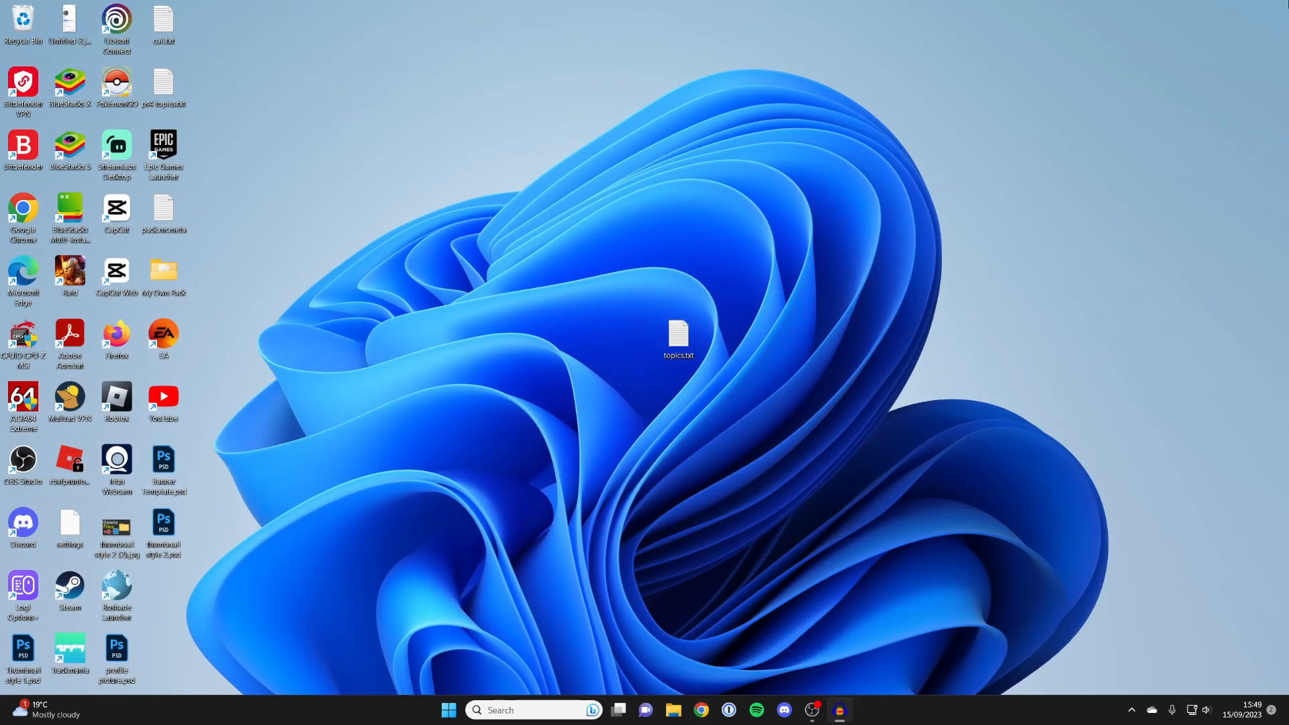
Open Chrome and search 'drive' via the suggestion to reach Google Drive
click(700, 710)
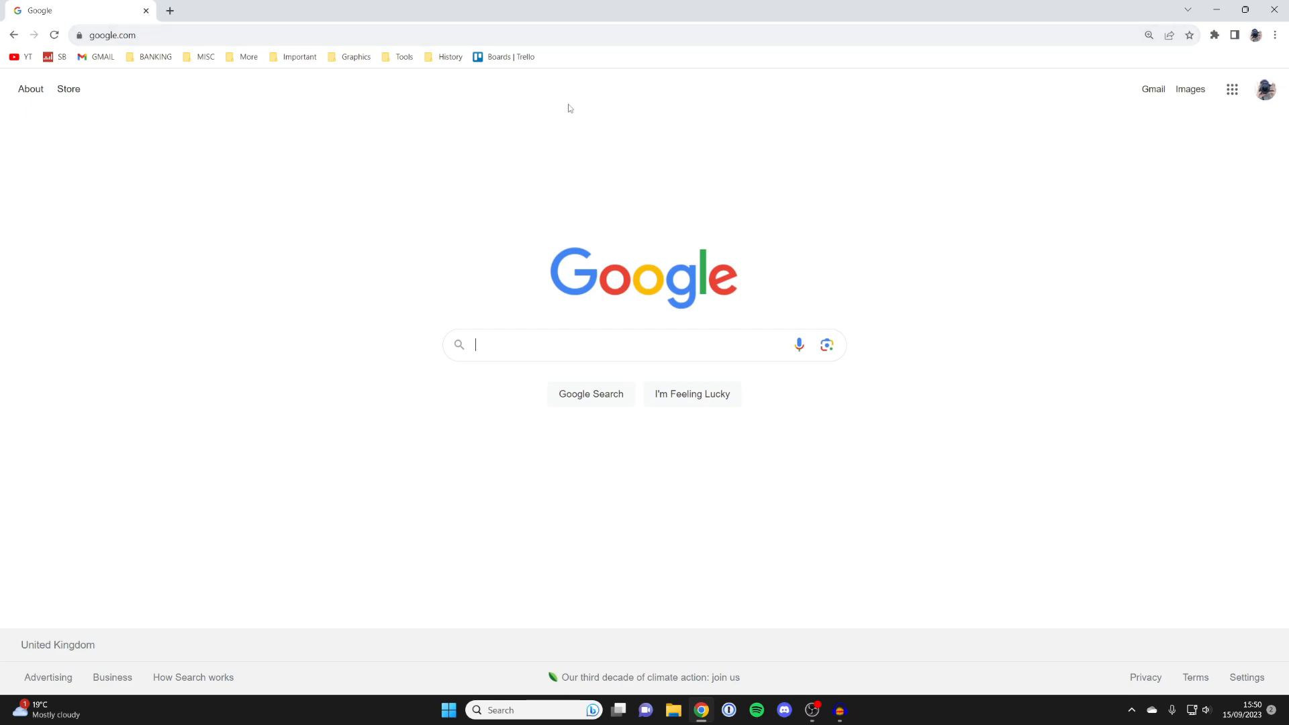
text(dri)
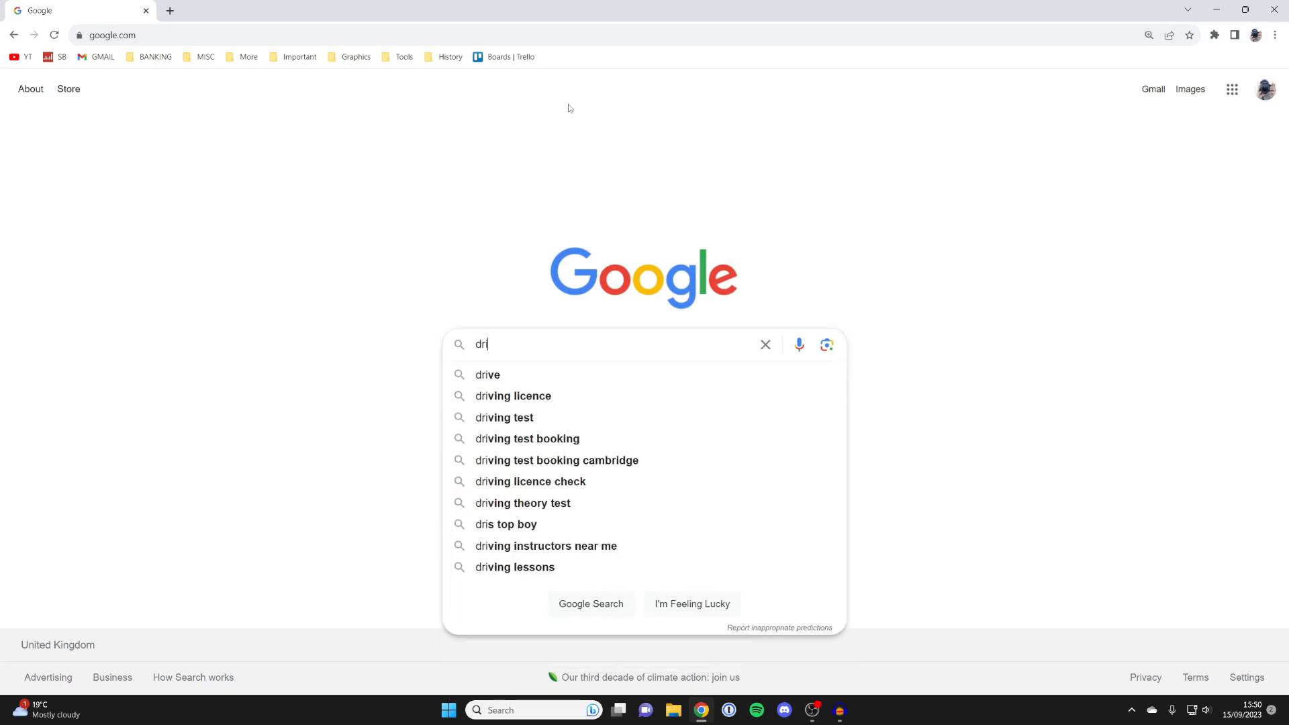
click(487, 374)
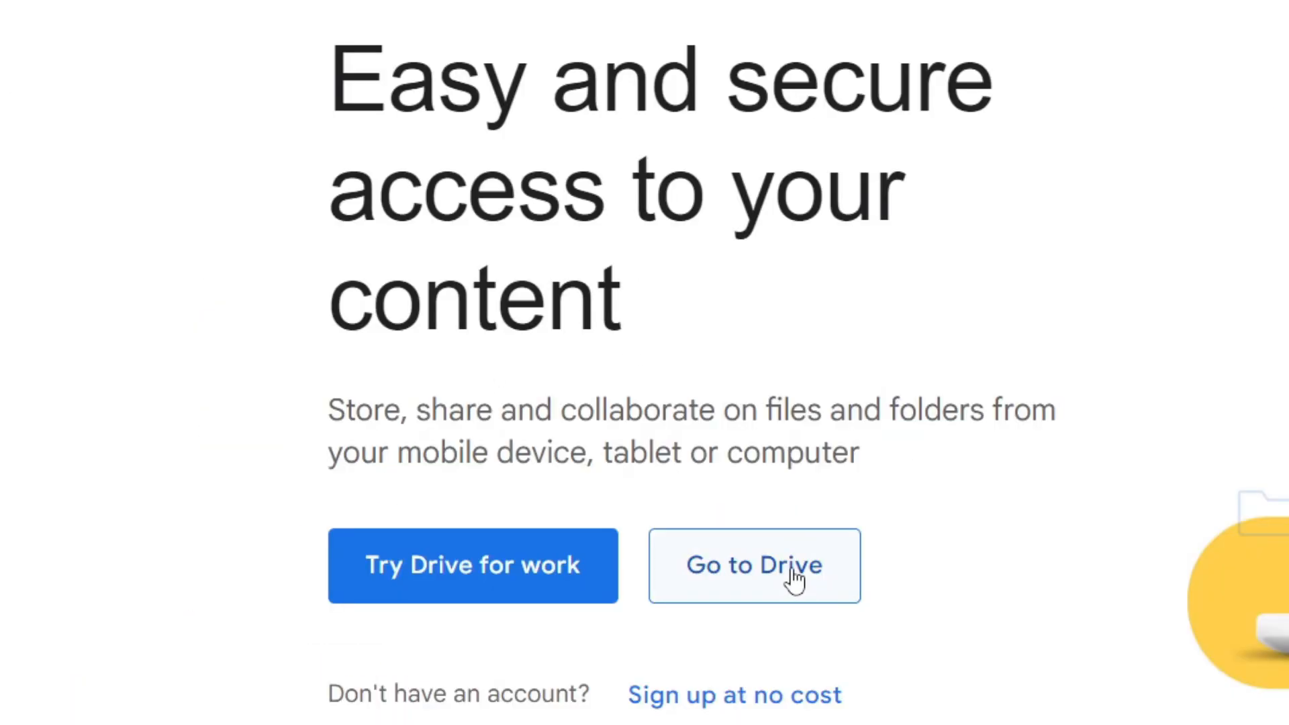
Open My Drive from the Google Drive landing page
click(753, 565)
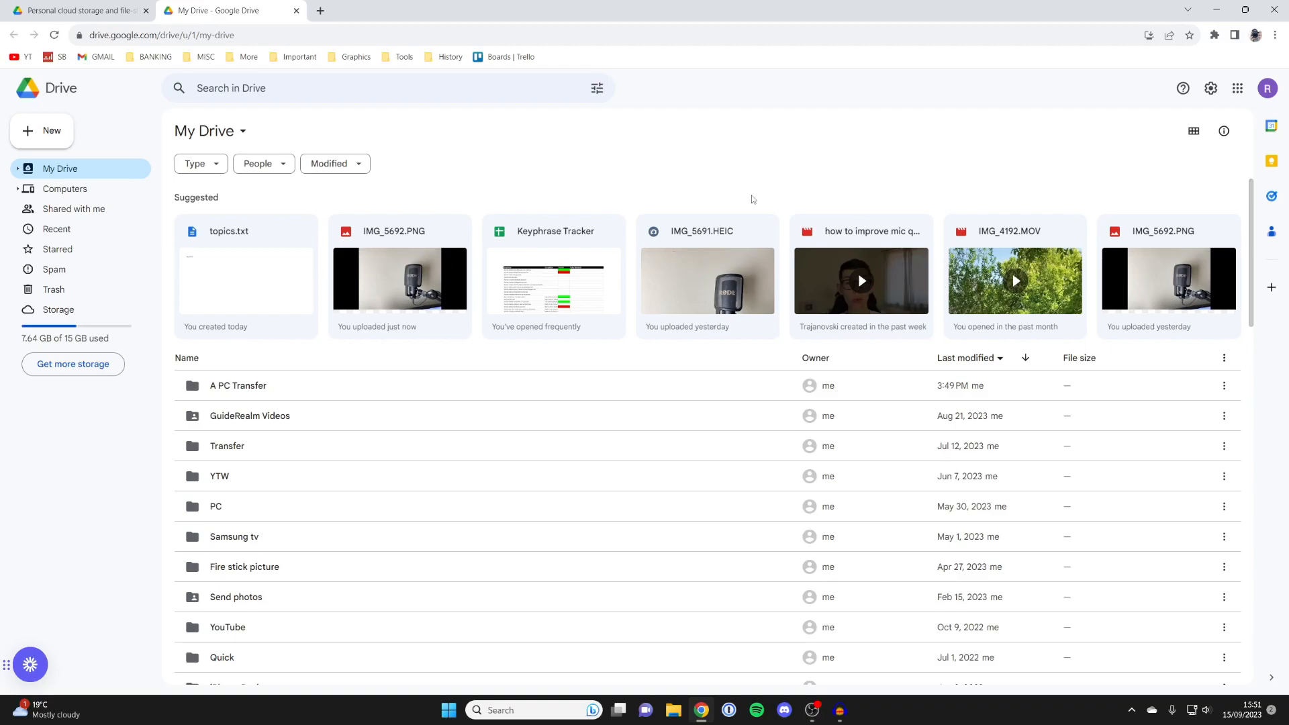
mouse_move(1163, 52)
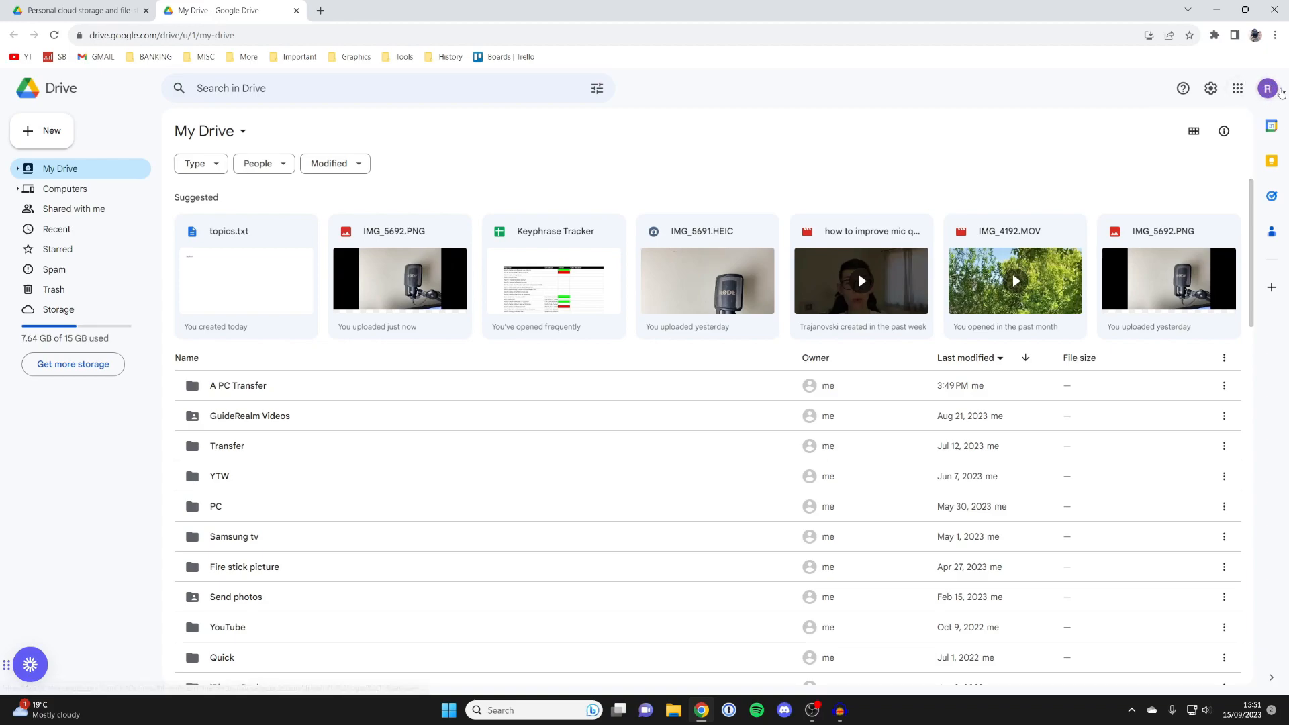
mouse_move(1285, 88)
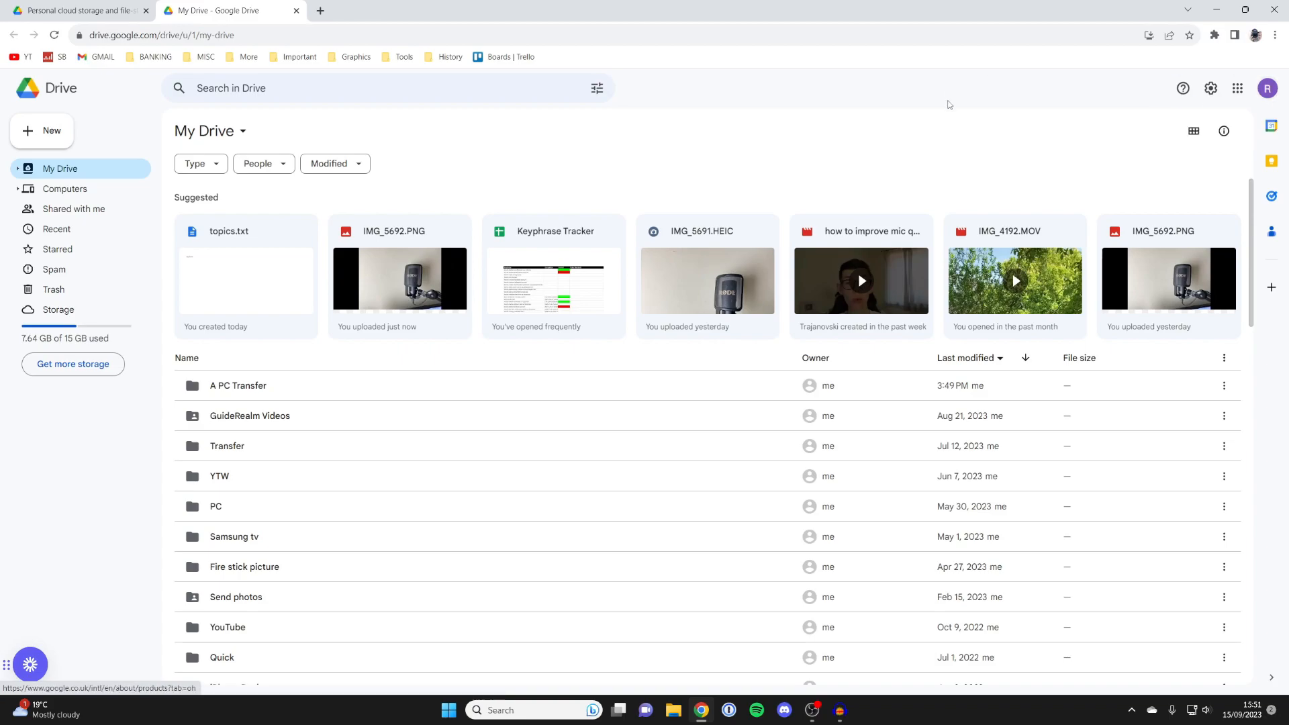
mouse_move(584, 15)
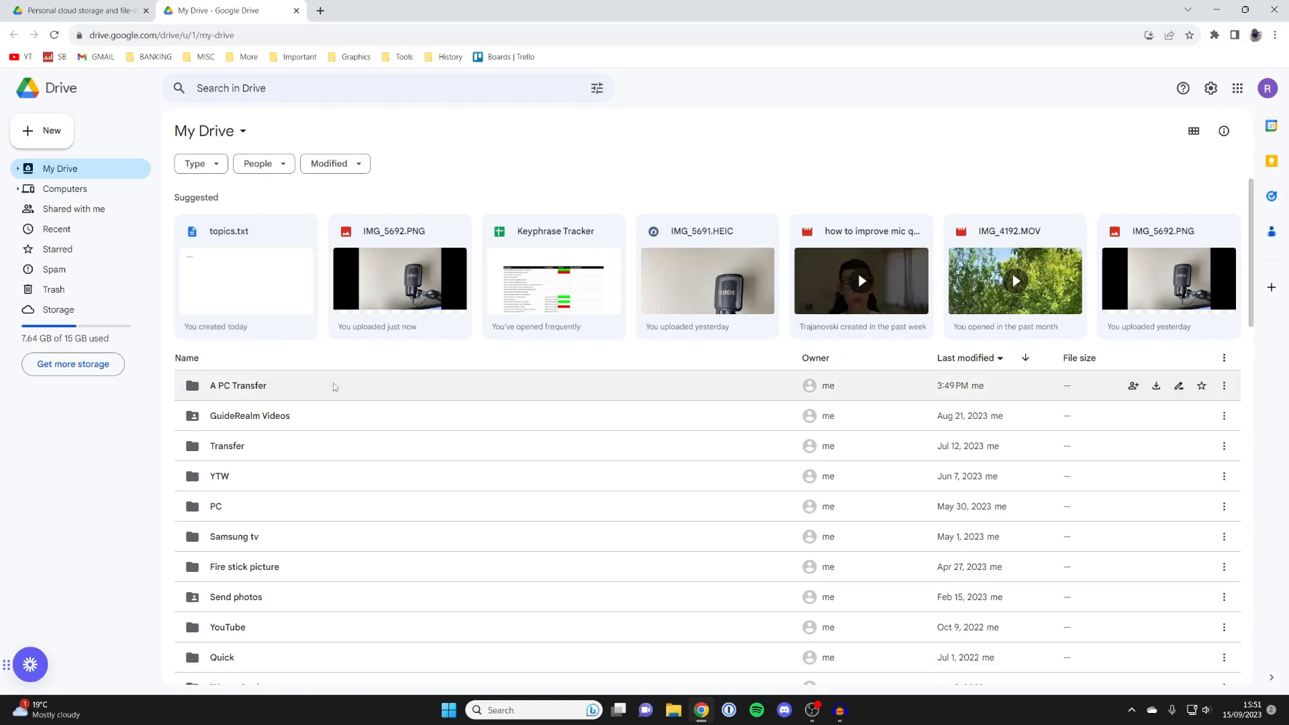
Open 'A PC Transfer' and bring up the actions menu for IMG_5692.PNG
double_click(238, 385)
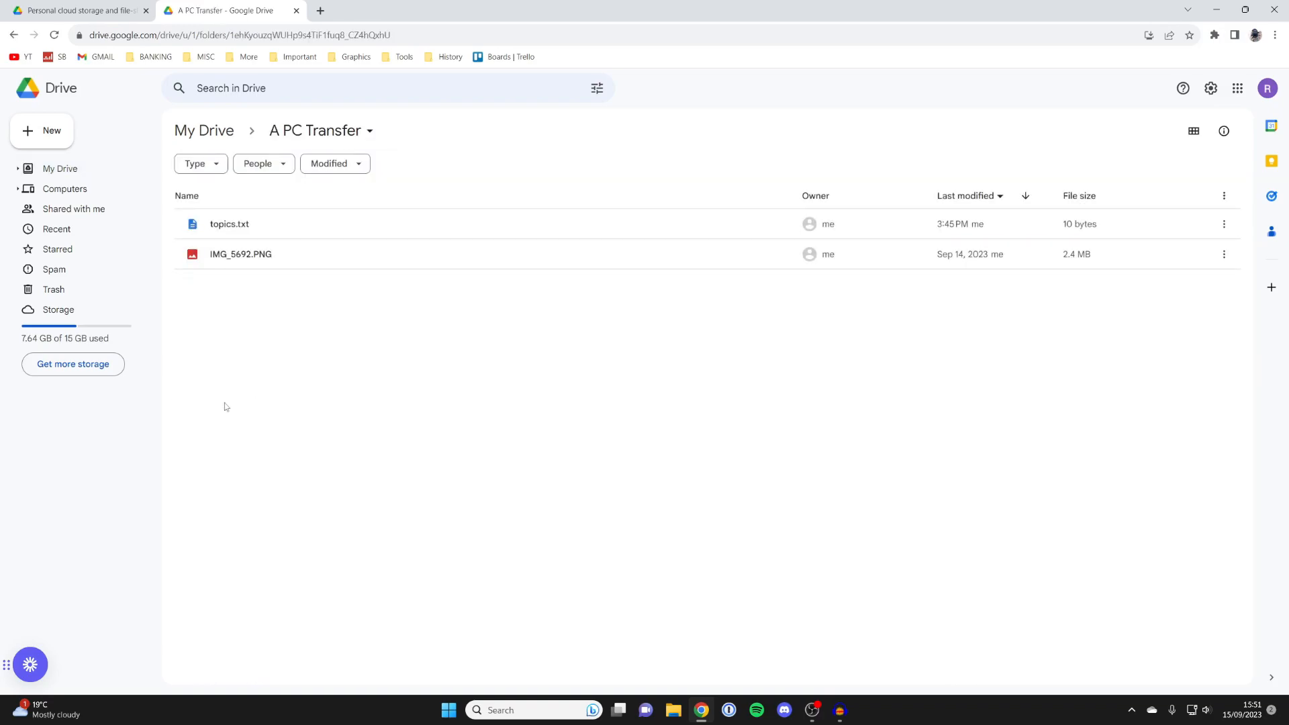
mouse_move(608, 362)
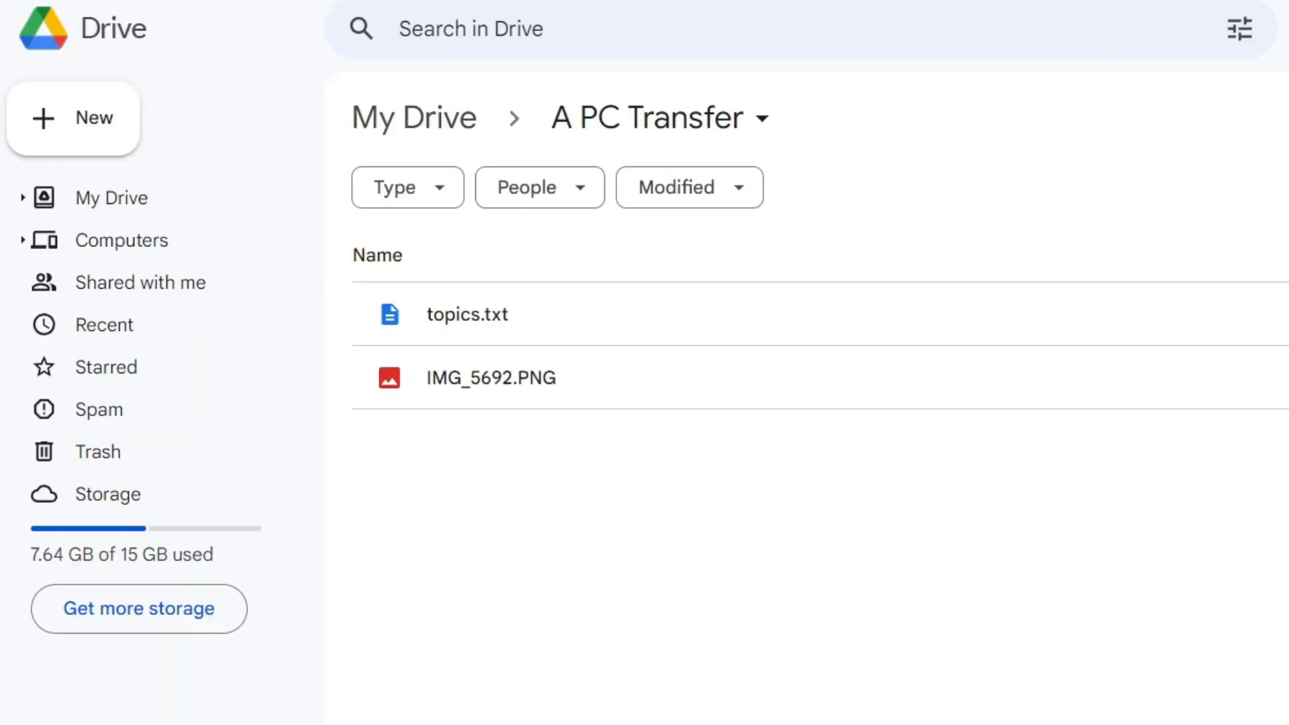
mouse_move(785, 196)
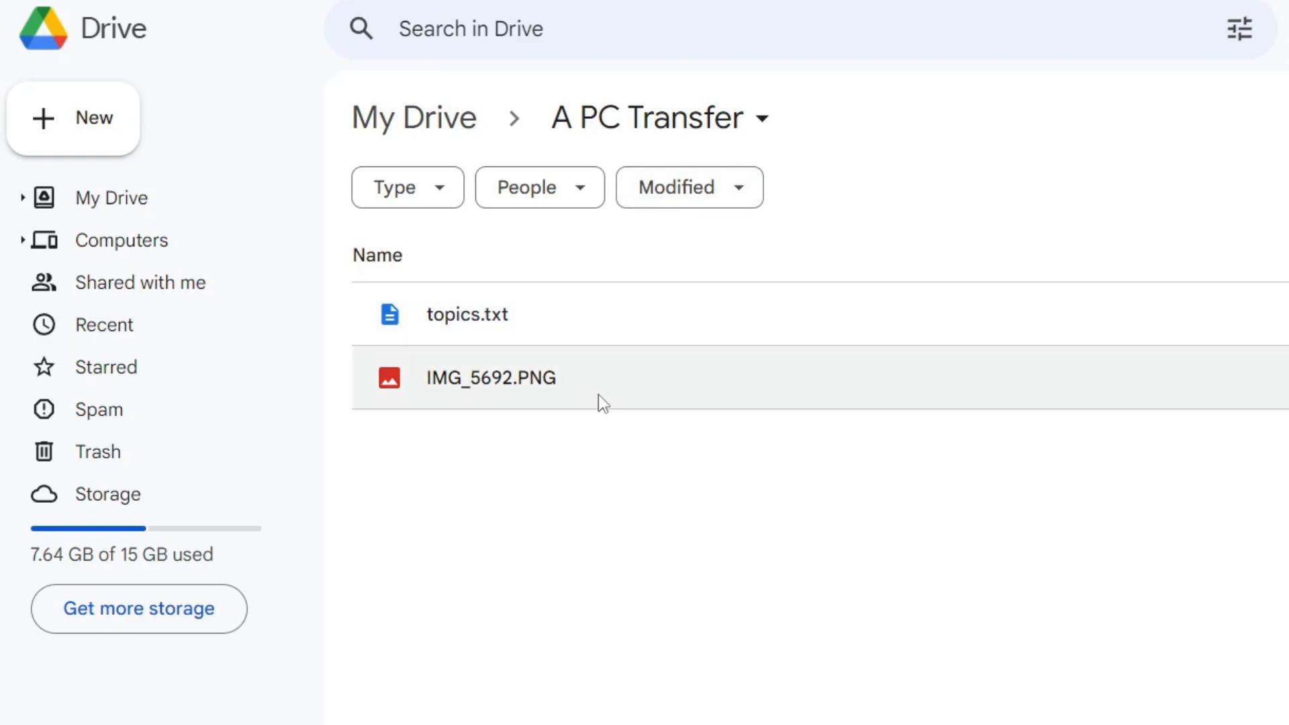
right_click(524, 373)
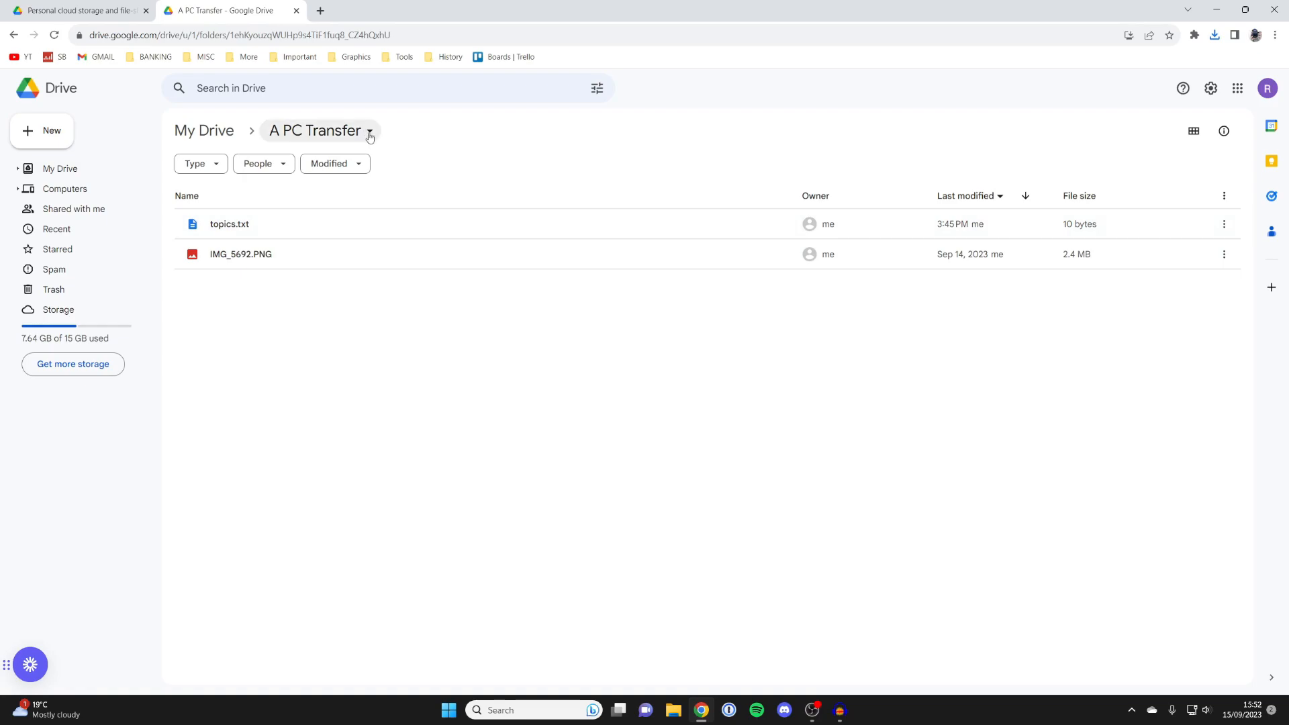
Download the 'A PC Transfer' folder from its breadcrumb dropdown
click(369, 131)
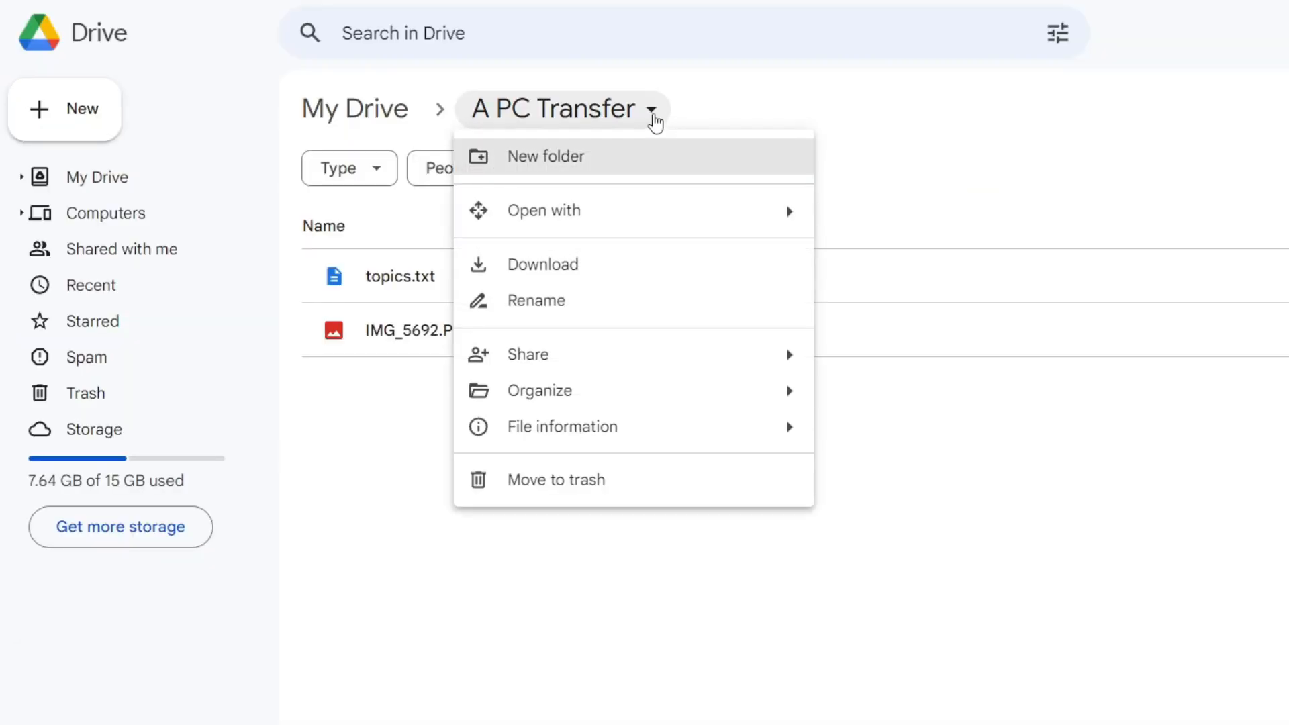
click(602, 269)
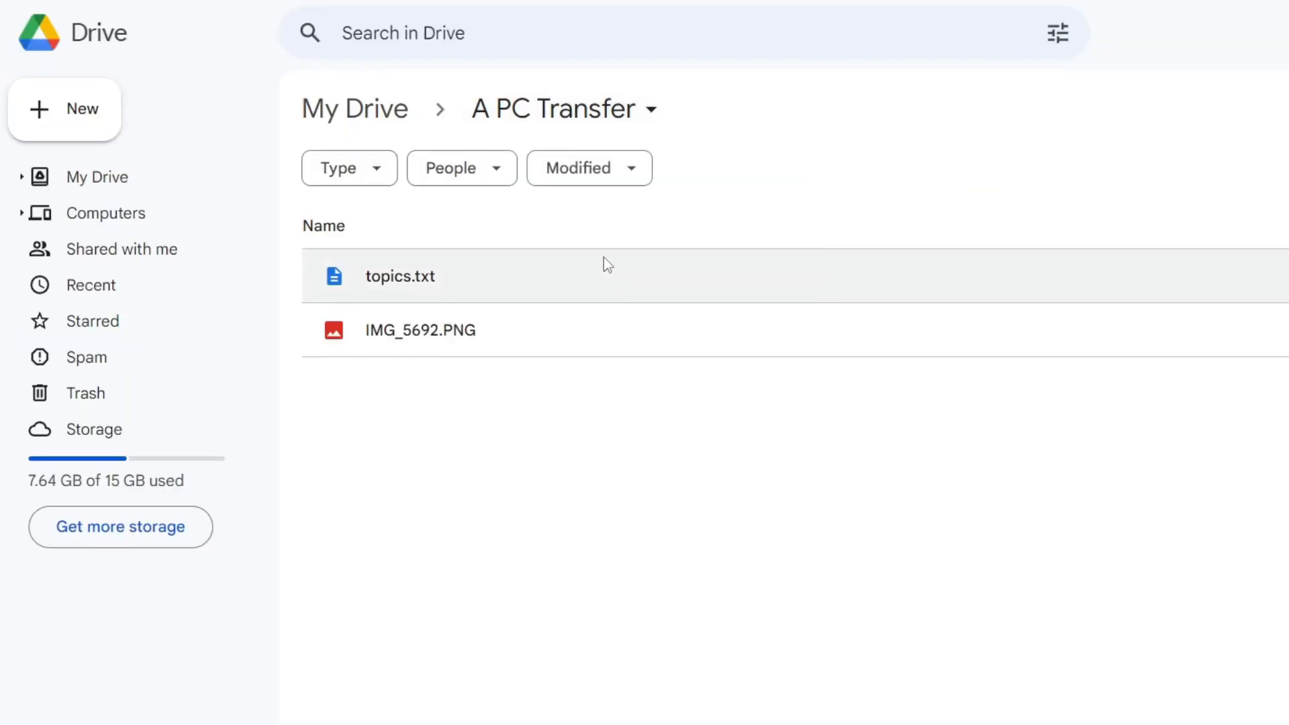